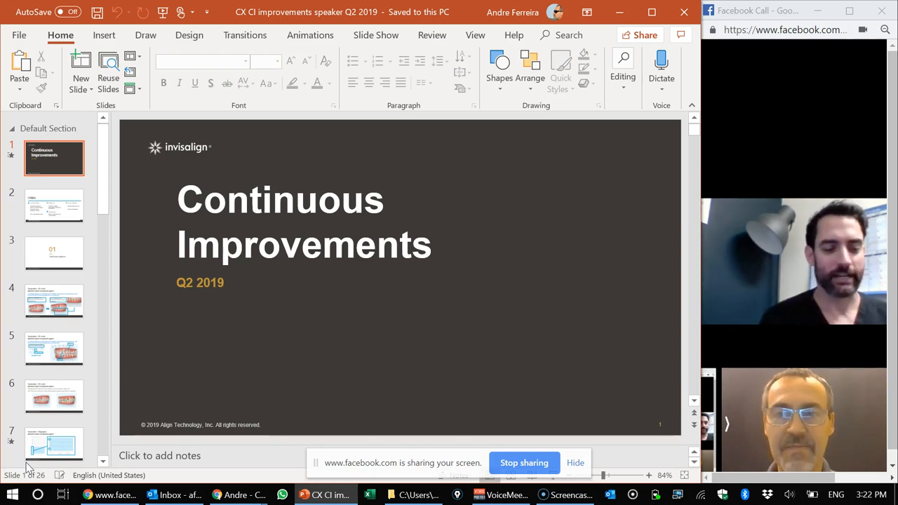
{"action": "mouse_move", "coordinate": [98, 217]}
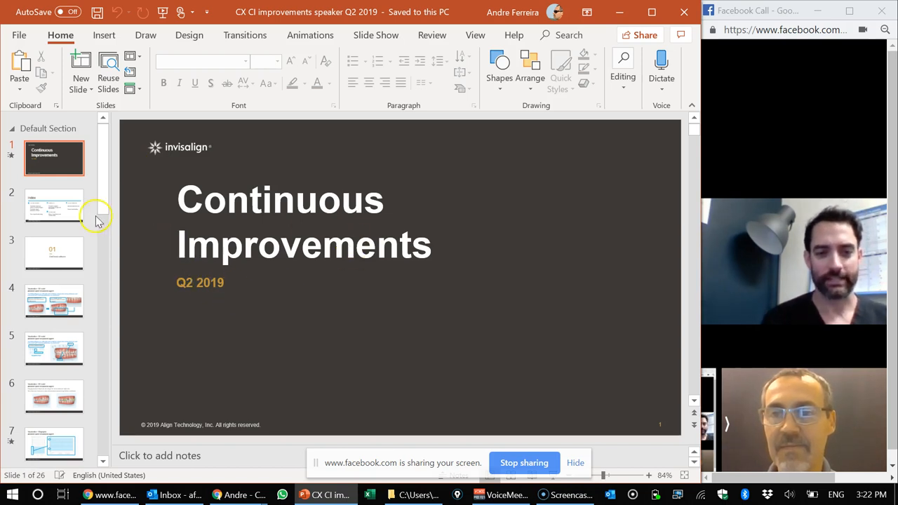
Show the Index slide listing ClinCheck, Invisalign Go and Clinical Preferences topics.
{"action": "left_click", "coordinate": [54, 205]}
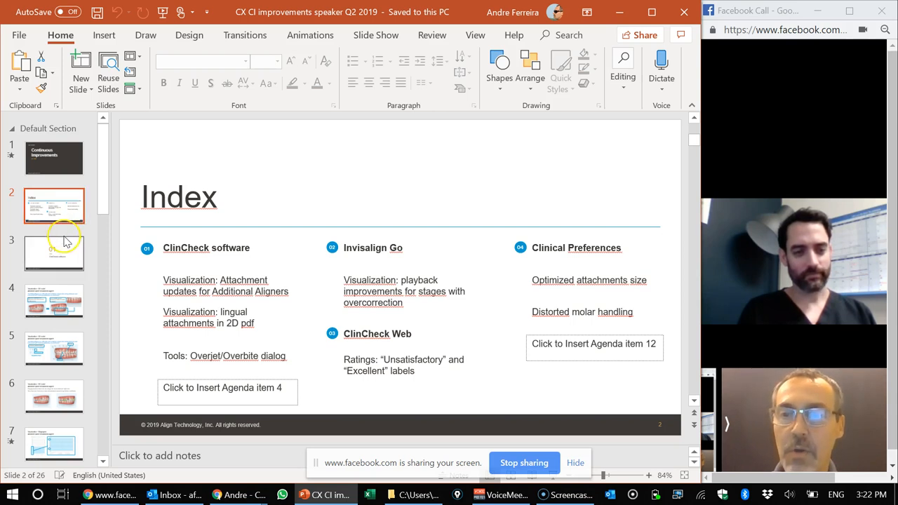
Show slide 4, the 3D model before-and-now comparison of Additional Aligners attachment updates.
{"action": "left_click", "coordinate": [54, 301]}
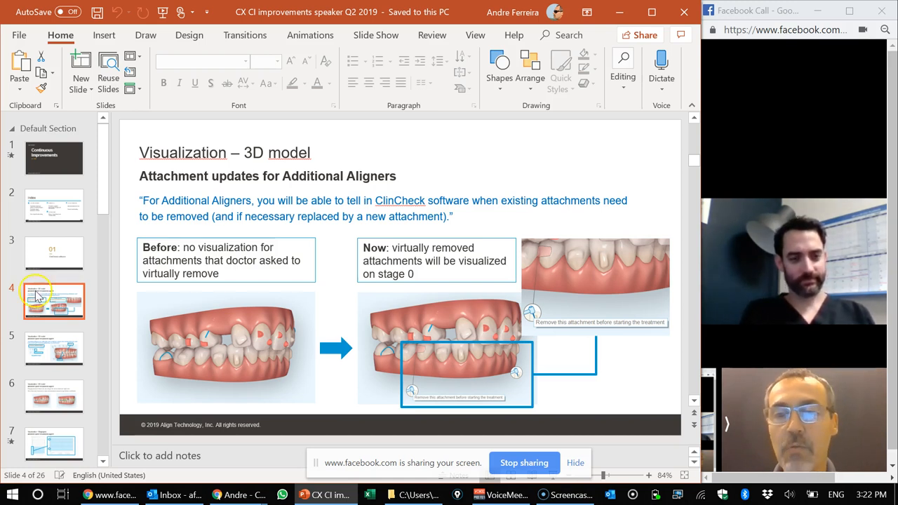
{"action": "mouse_move", "coordinate": [226, 351]}
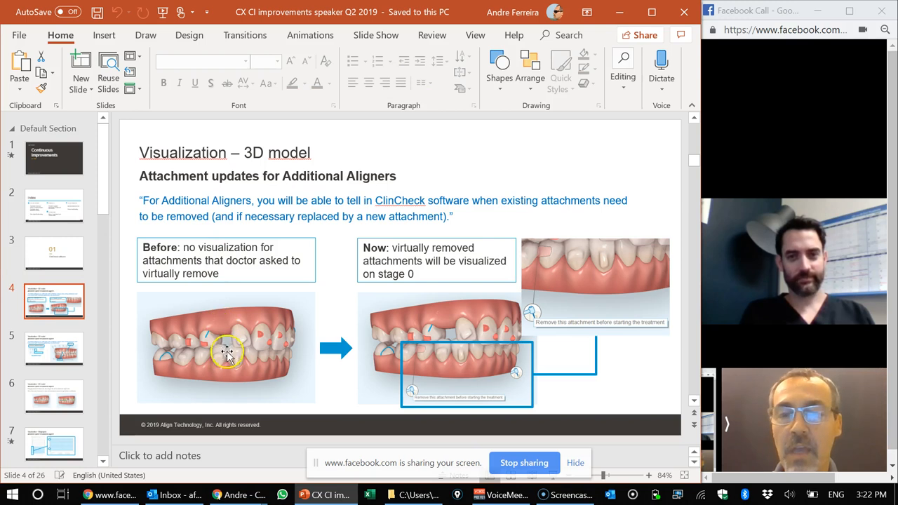
{"action": "mouse_move", "coordinate": [251, 368]}
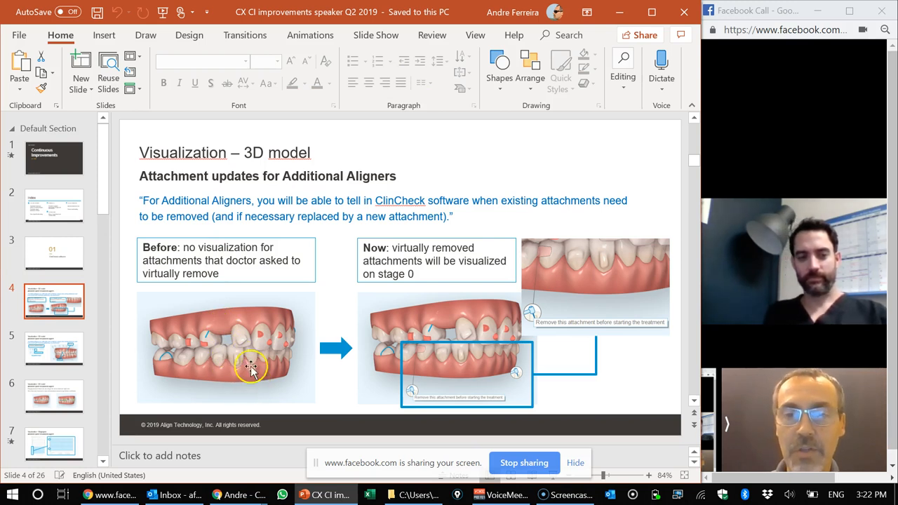
{"action": "mouse_move", "coordinate": [232, 362]}
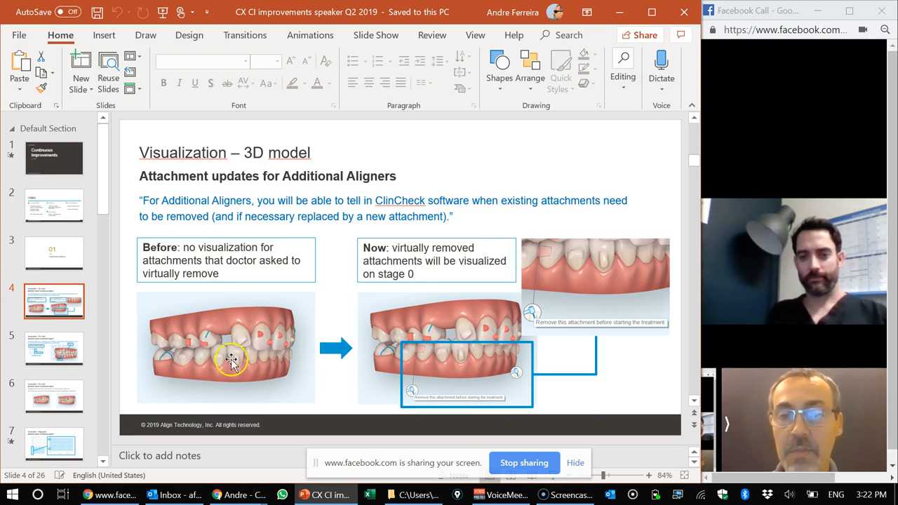
{"action": "mouse_move", "coordinate": [233, 344]}
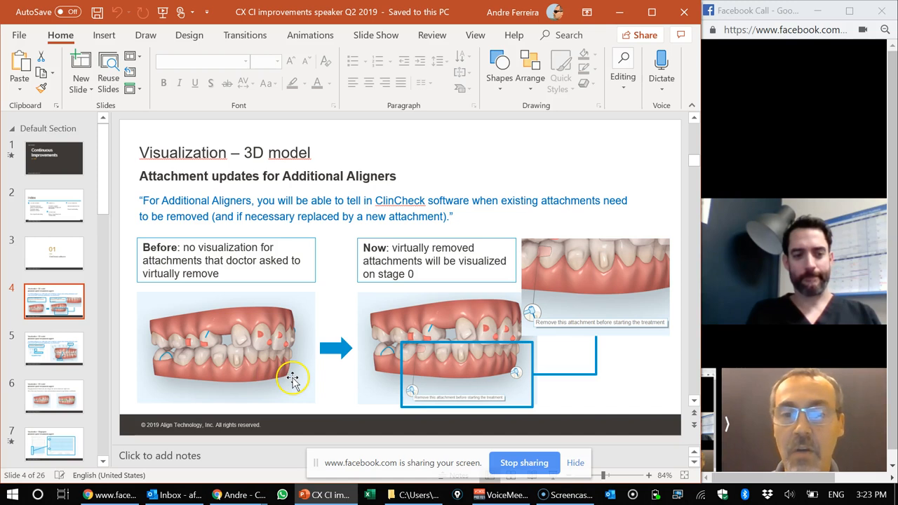
{"action": "mouse_move", "coordinate": [184, 379]}
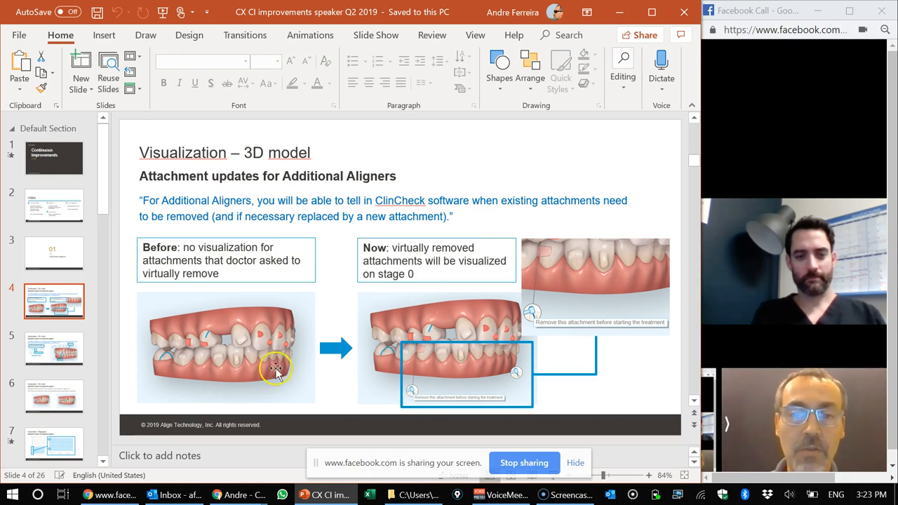
{"action": "mouse_move", "coordinate": [414, 384]}
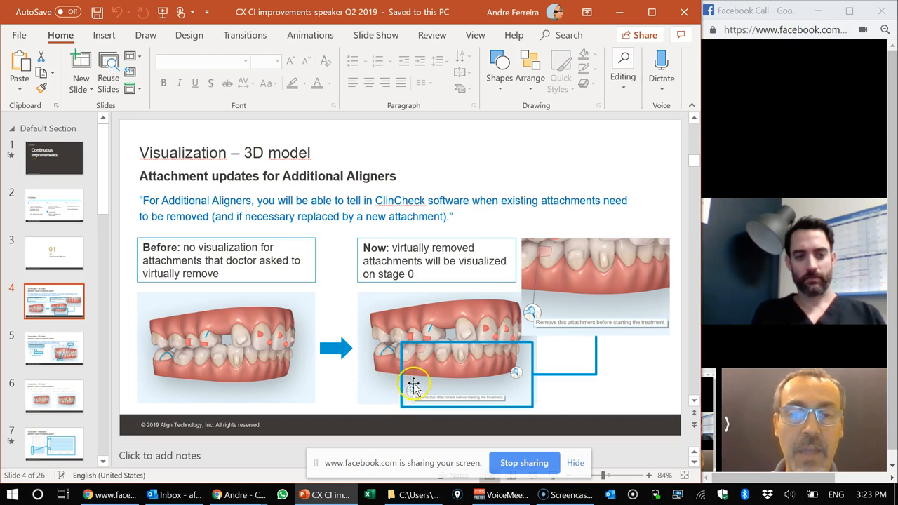
{"action": "mouse_move", "coordinate": [421, 370]}
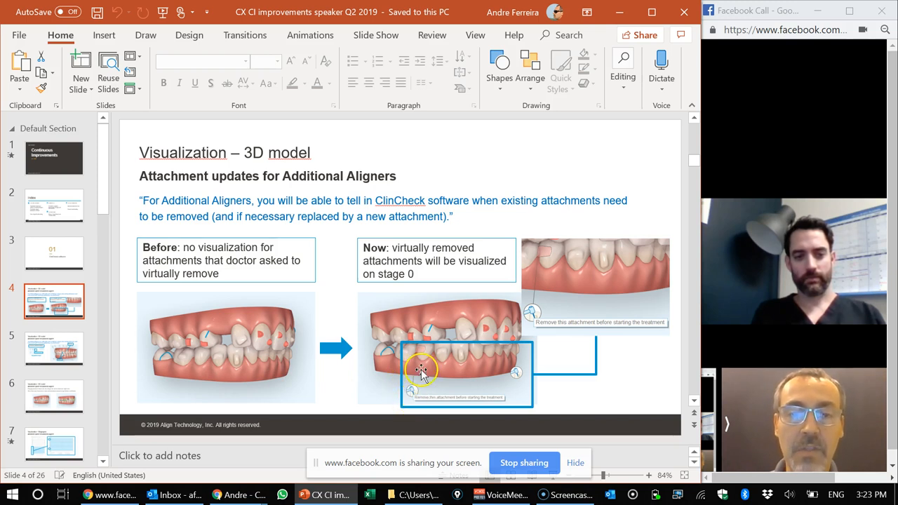
{"action": "mouse_move", "coordinate": [426, 350]}
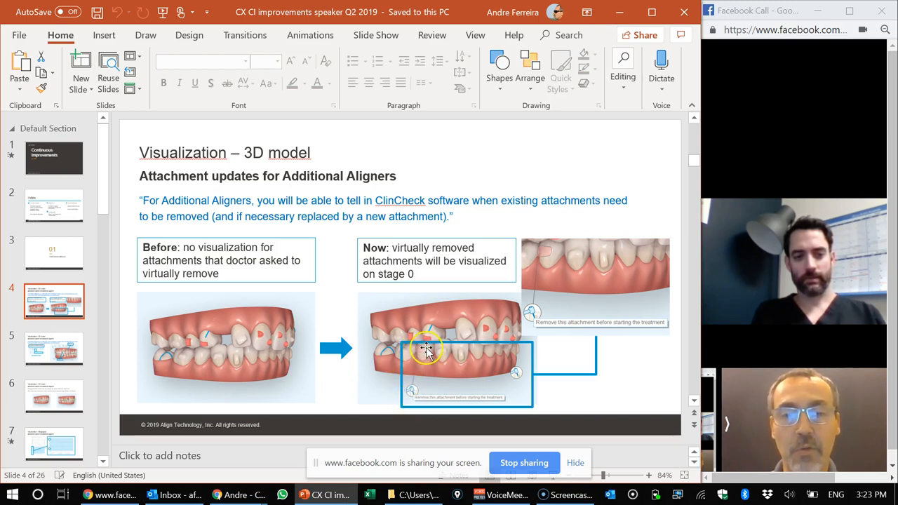
{"action": "mouse_move", "coordinate": [455, 349]}
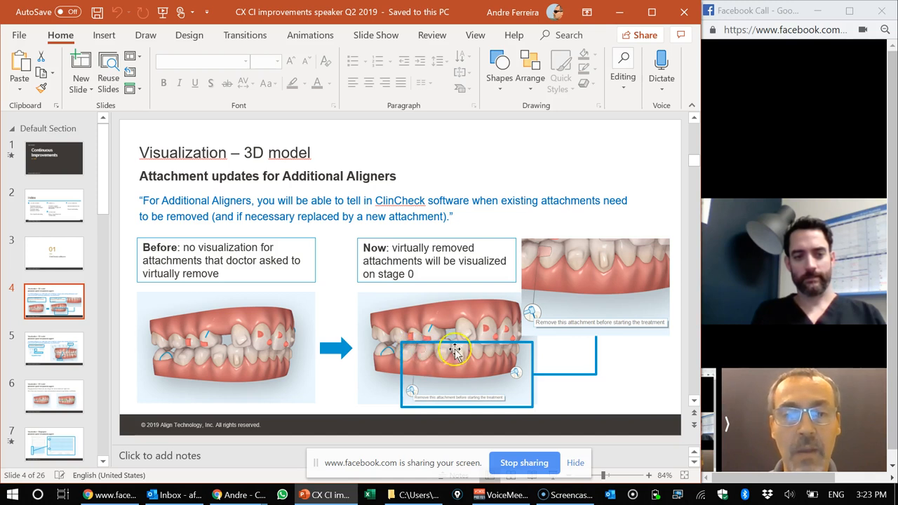
{"action": "mouse_move", "coordinate": [480, 329]}
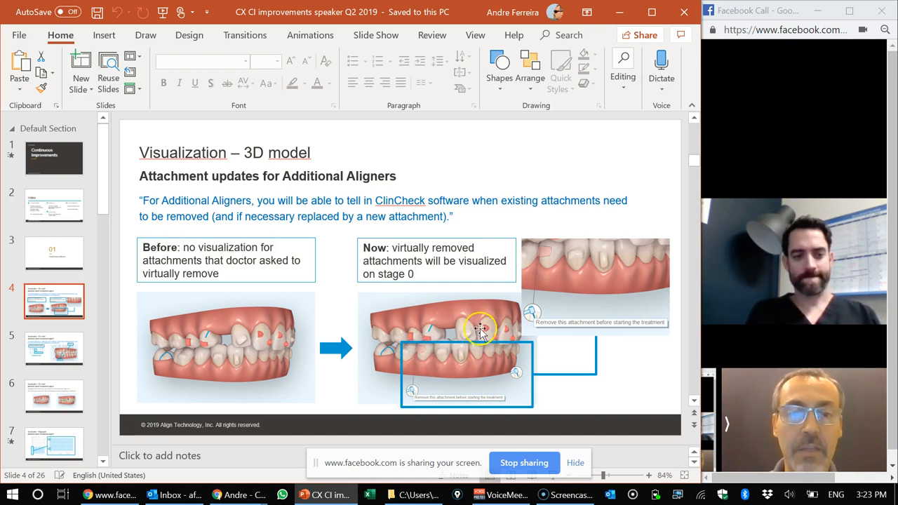
{"action": "mouse_move", "coordinate": [398, 350]}
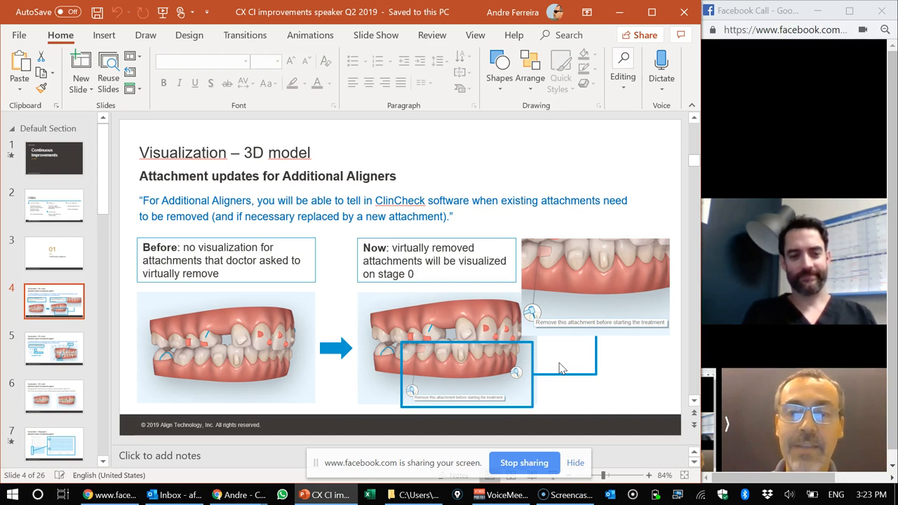
{"action": "mouse_move", "coordinate": [109, 354]}
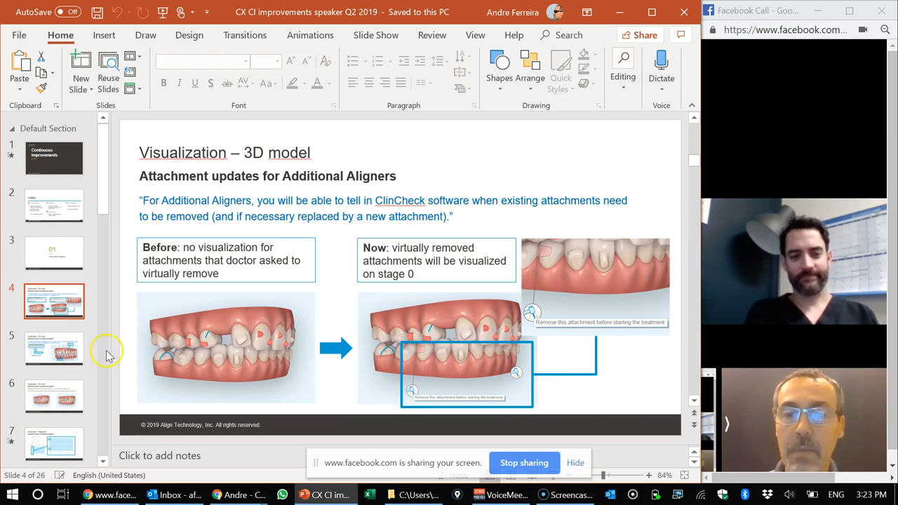
Show slide 5 on ClinCheck toolbar activation with the Remove and Replace attachment model.
{"action": "left_click", "coordinate": [54, 349]}
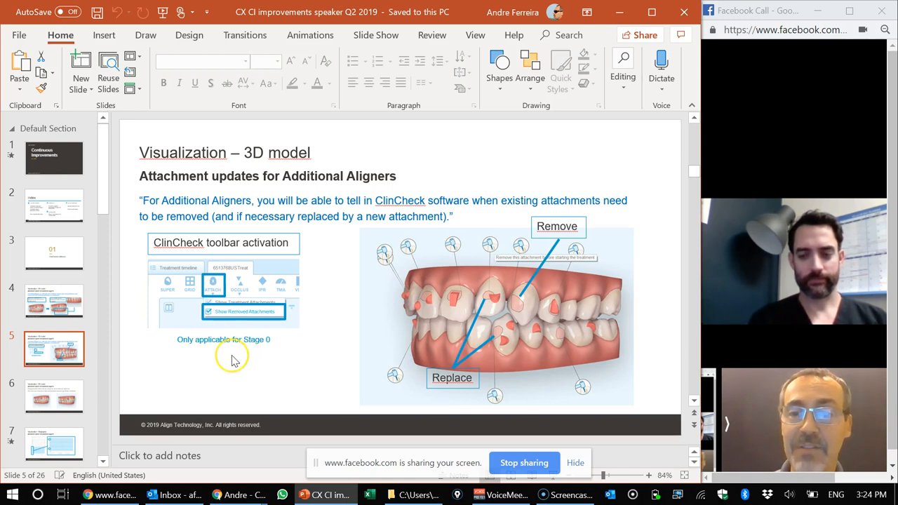
Show slide 6 on attachment default colour change with red and green attachment models.
{"action": "left_click", "coordinate": [54, 397]}
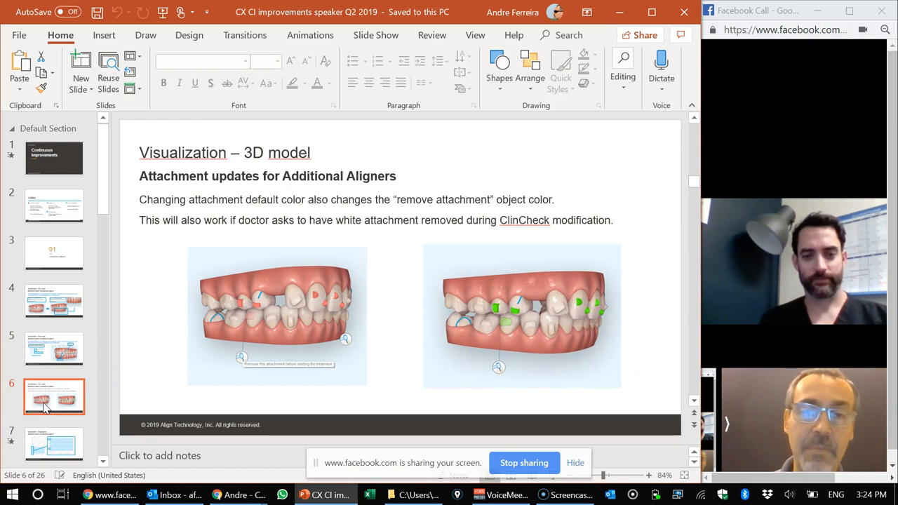
{"action": "mouse_move", "coordinate": [188, 353]}
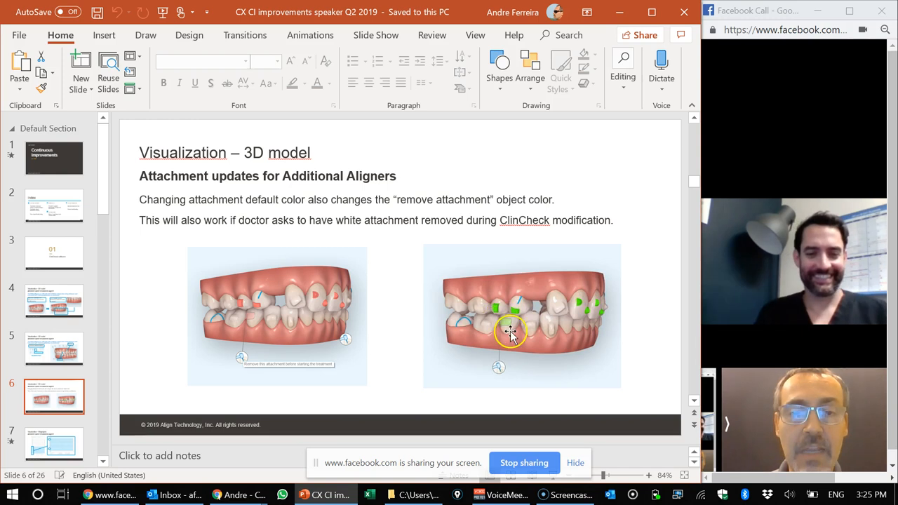
{"action": "mouse_move", "coordinate": [523, 347]}
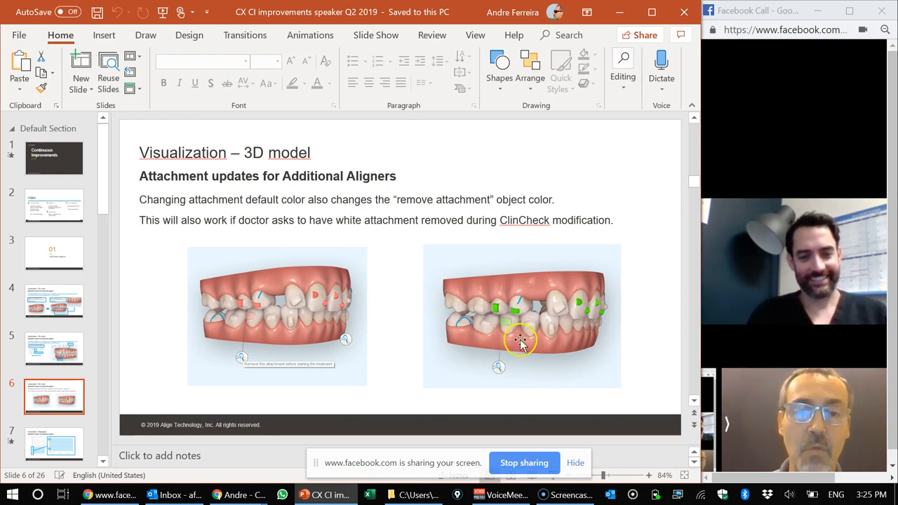
{"action": "mouse_move", "coordinate": [530, 368]}
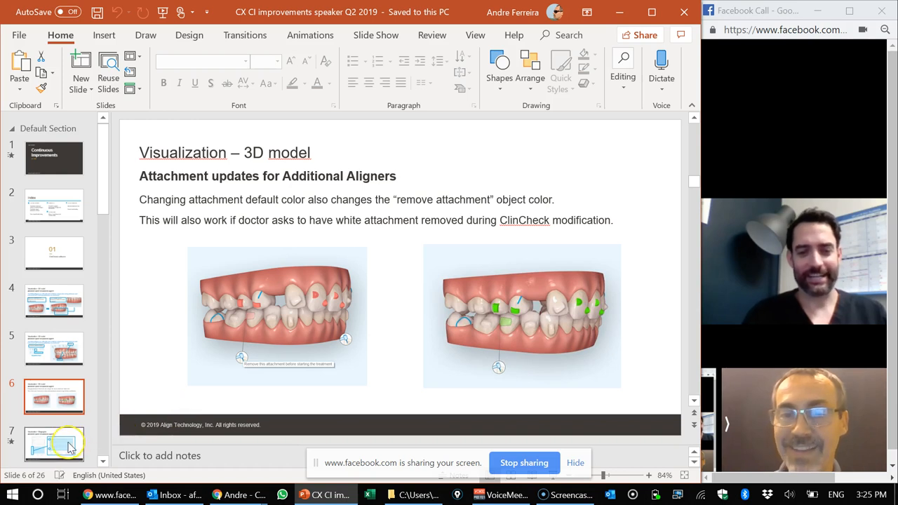
Advance to slide 7 toward the Treatment tab attachment markings visualization.
{"action": "left_click", "coordinate": [54, 443]}
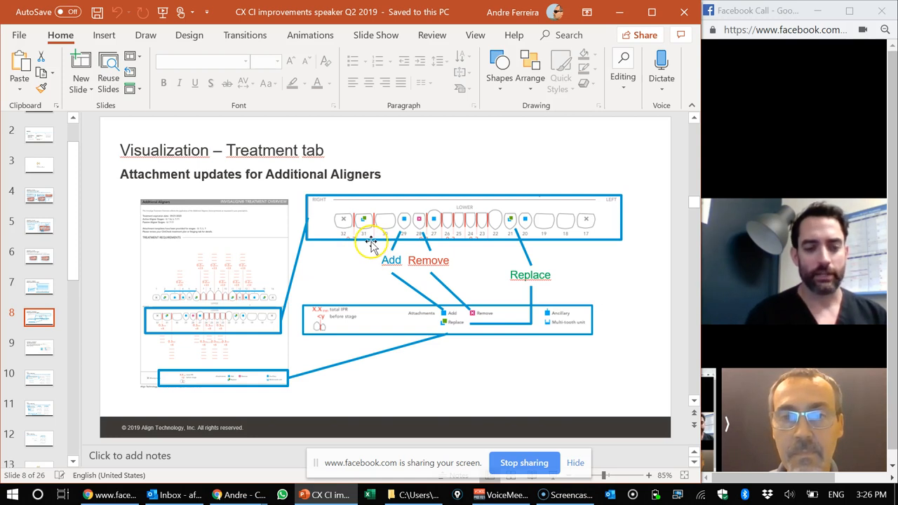
{"action": "mouse_move", "coordinate": [396, 221]}
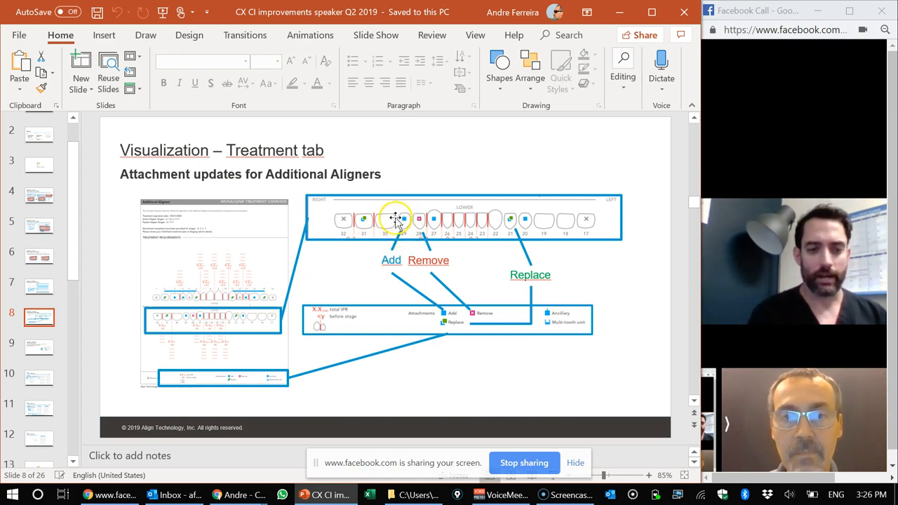
{"action": "mouse_move", "coordinate": [345, 285]}
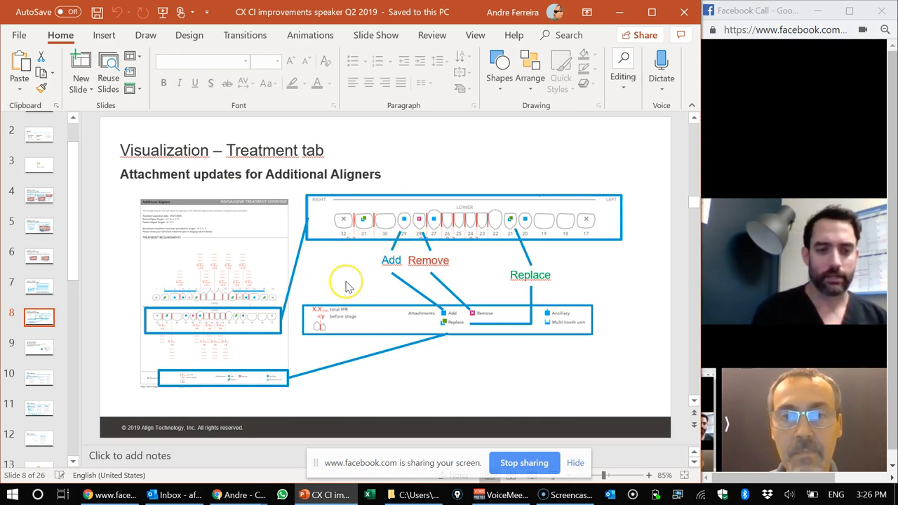
{"action": "mouse_move", "coordinate": [384, 272]}
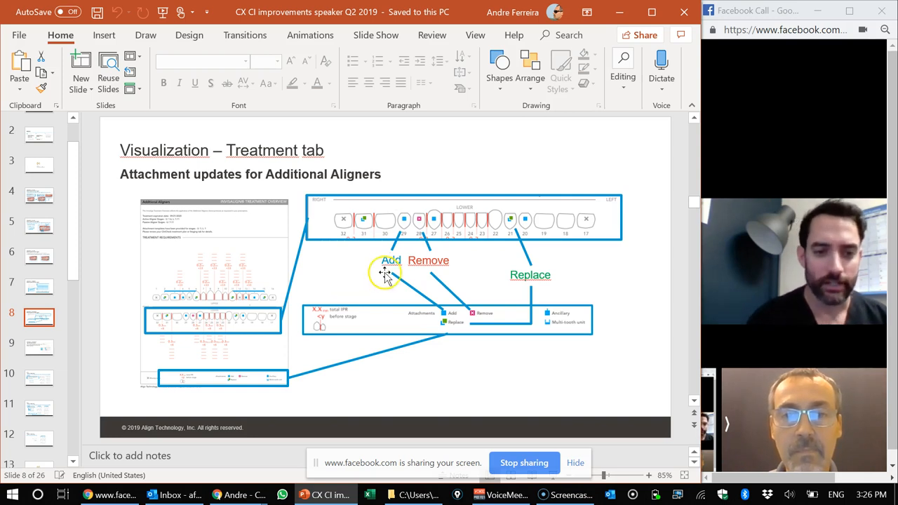
{"action": "mouse_move", "coordinate": [533, 256]}
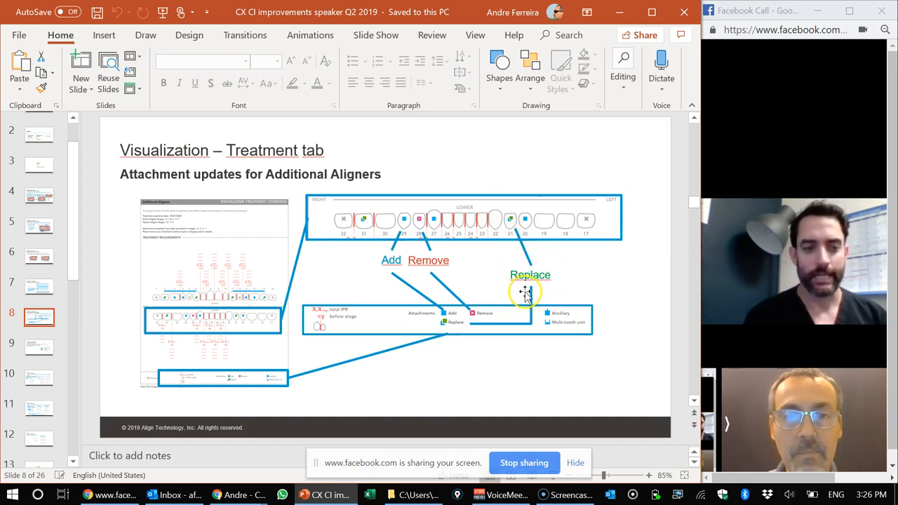
{"action": "mouse_move", "coordinate": [459, 273]}
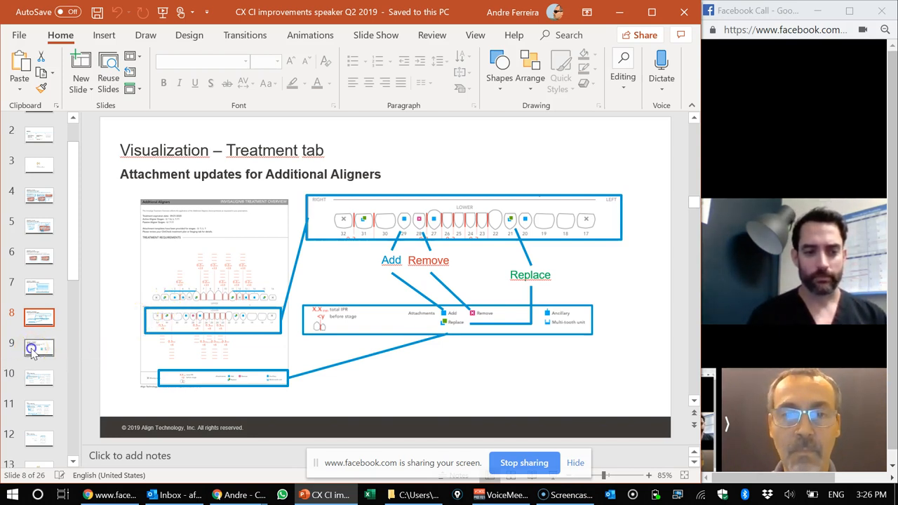
{"action": "left_click", "coordinate": [39, 348]}
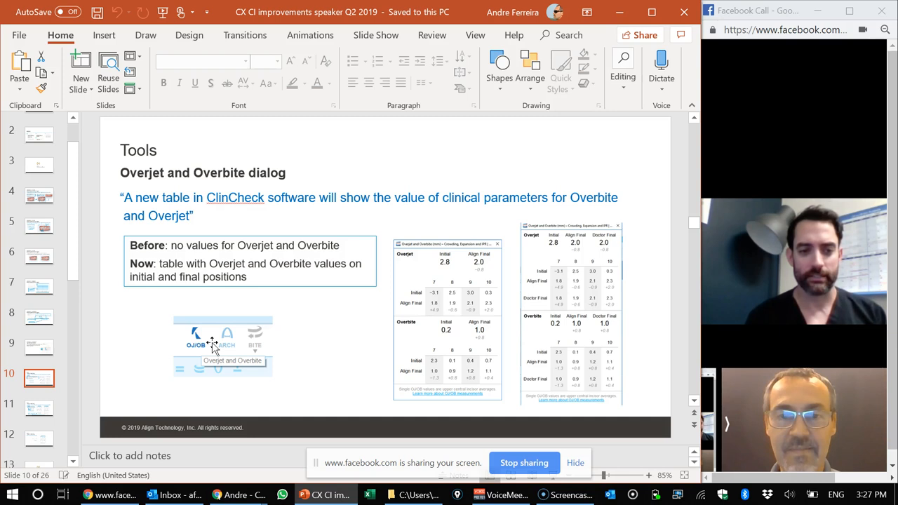
{"action": "mouse_move", "coordinate": [481, 235]}
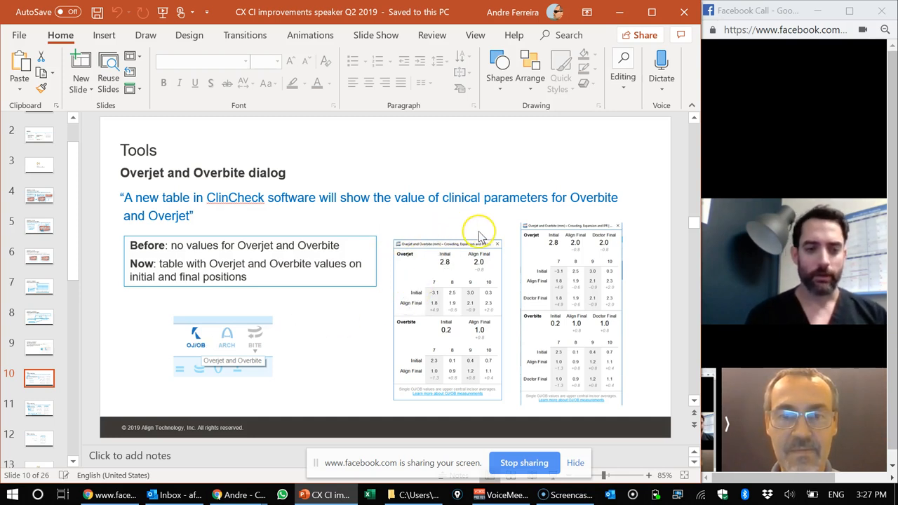
{"action": "mouse_move", "coordinate": [414, 310]}
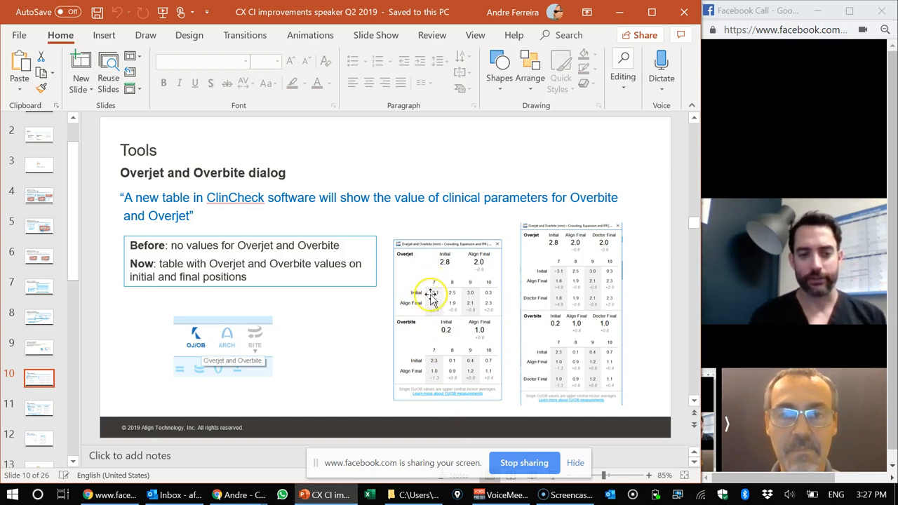
{"action": "mouse_move", "coordinate": [462, 384]}
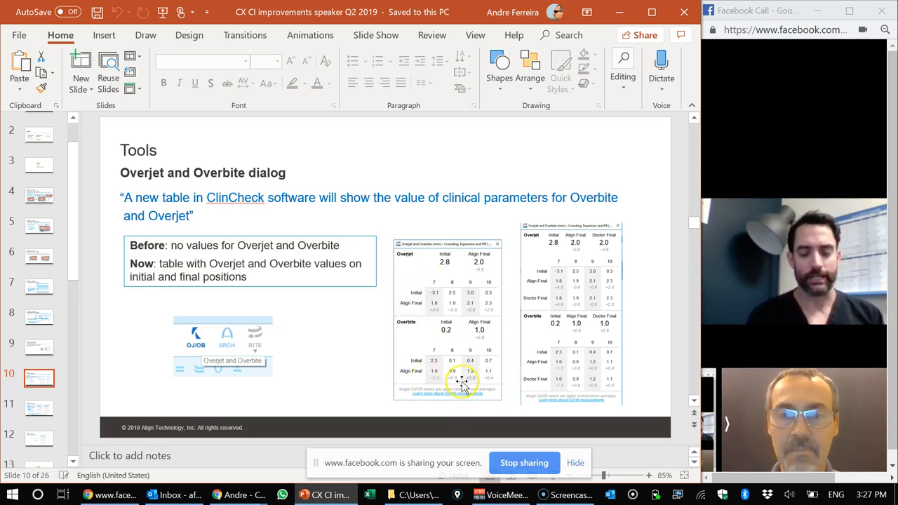
{"action": "mouse_move", "coordinate": [488, 330]}
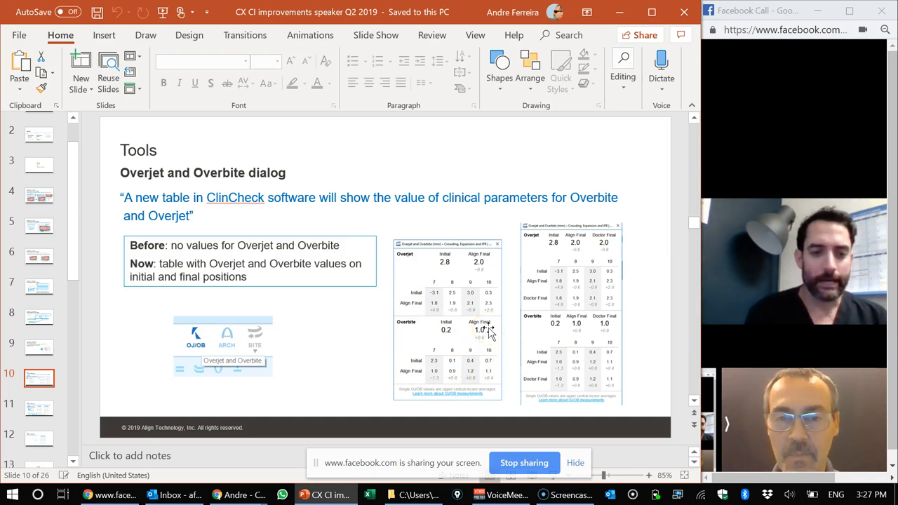
{"action": "mouse_move", "coordinate": [487, 288]}
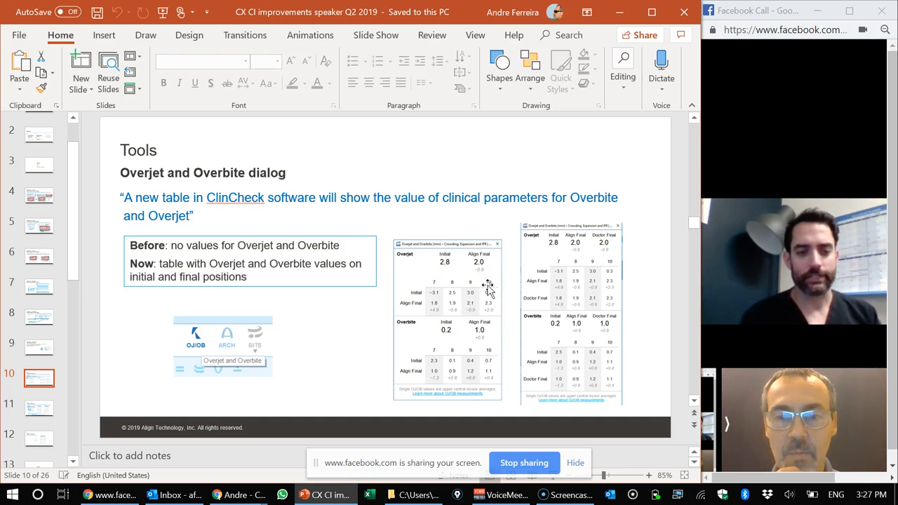
{"action": "mouse_move", "coordinate": [516, 265]}
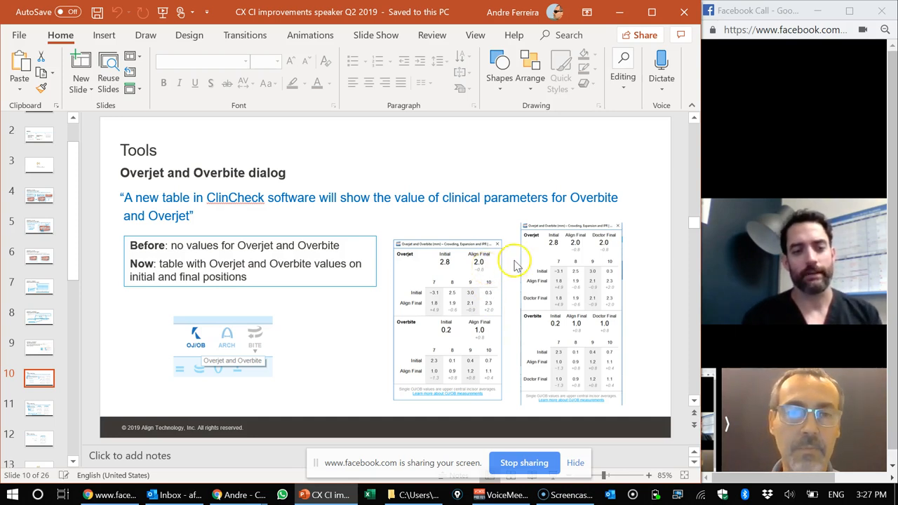
{"action": "mouse_move", "coordinate": [586, 375]}
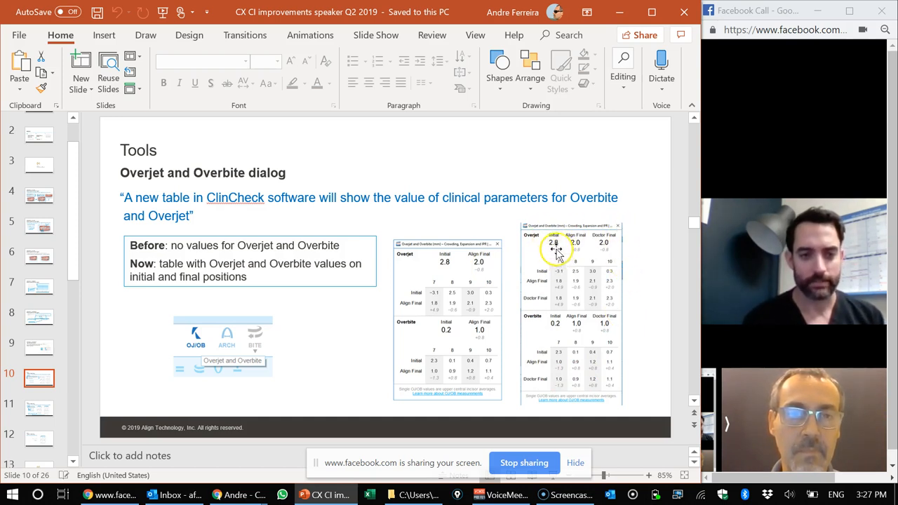
{"action": "mouse_move", "coordinate": [588, 265]}
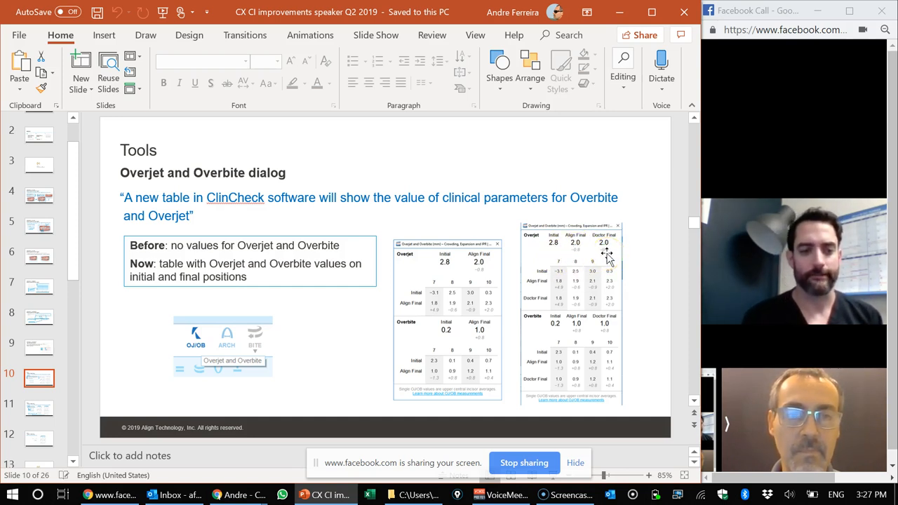
{"action": "mouse_move", "coordinate": [607, 303]}
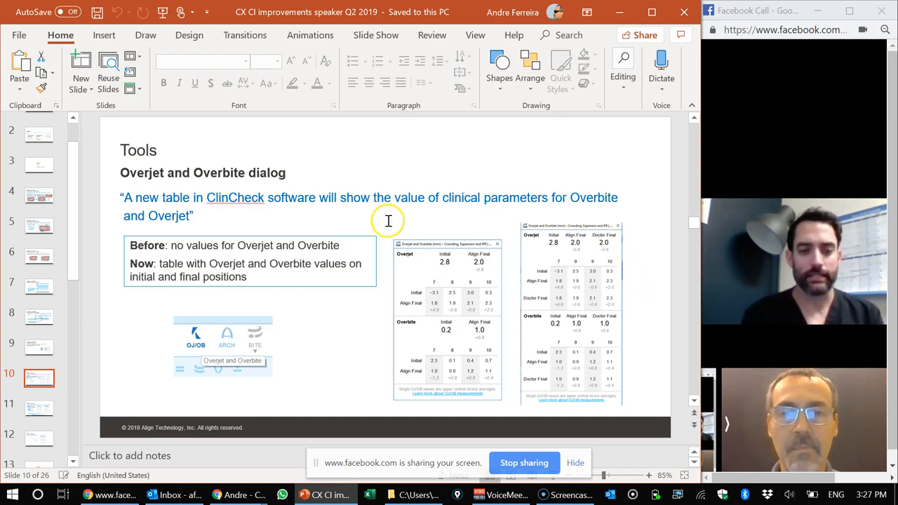
{"action": "mouse_move", "coordinate": [184, 384]}
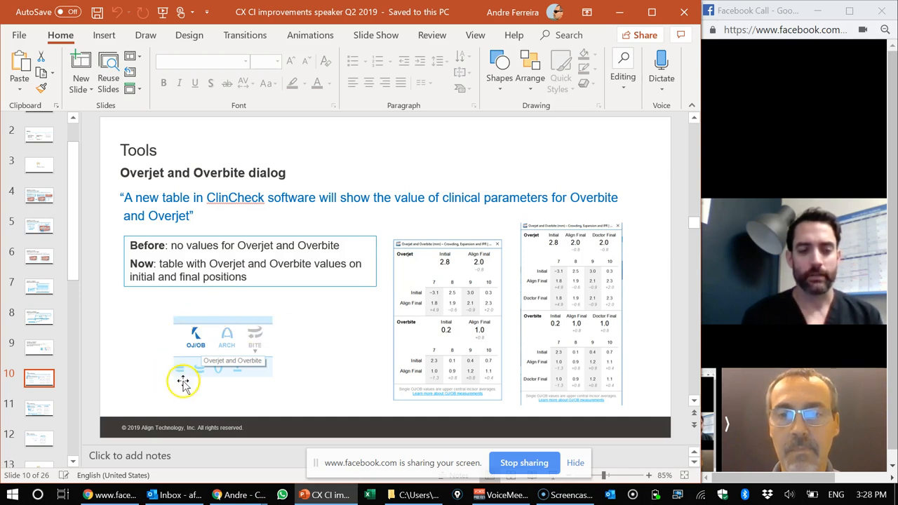
{"action": "mouse_move", "coordinate": [175, 326]}
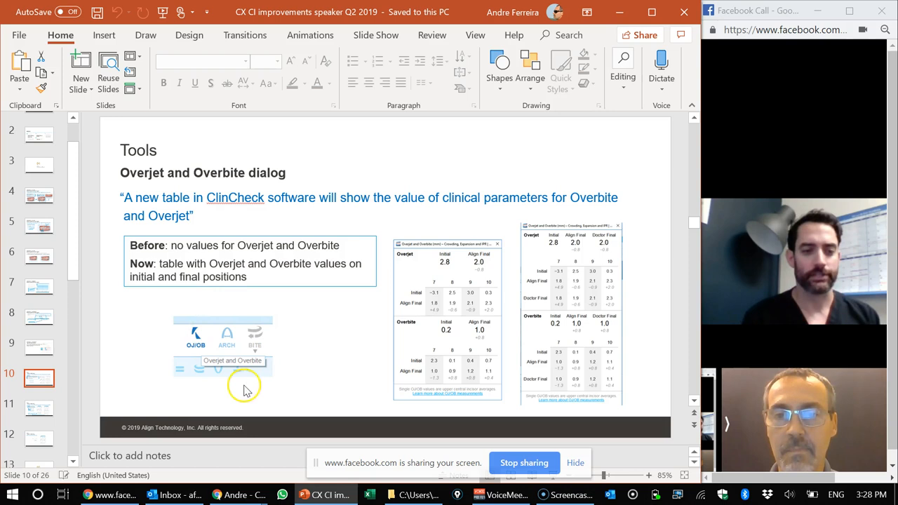
{"action": "mouse_move", "coordinate": [146, 340]}
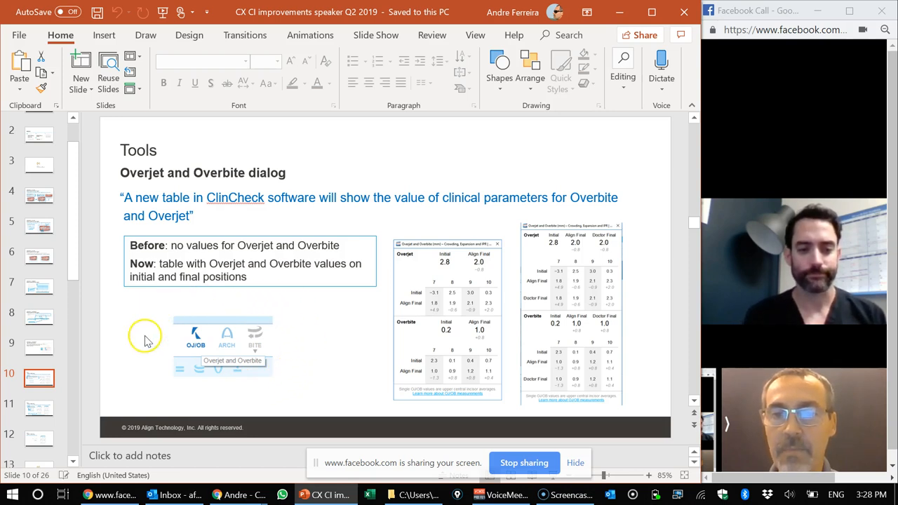
{"action": "mouse_move", "coordinate": [168, 379]}
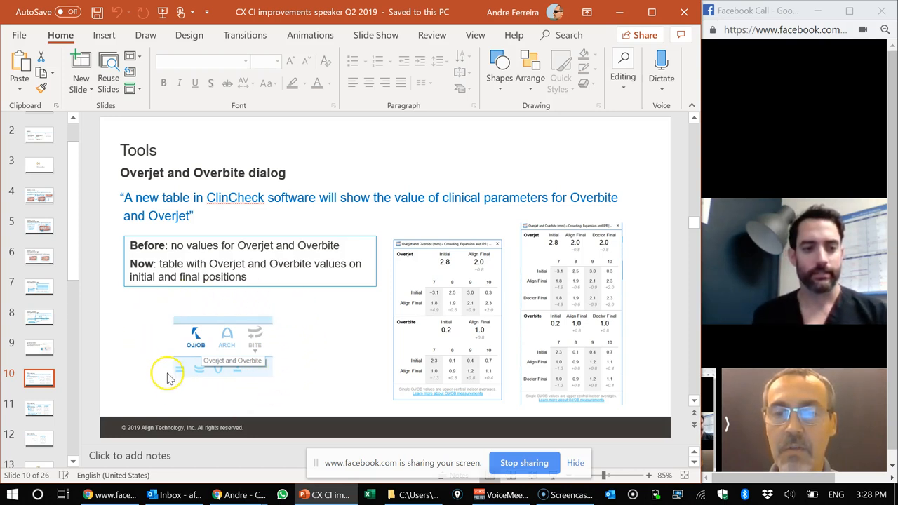
{"action": "mouse_move", "coordinate": [240, 381]}
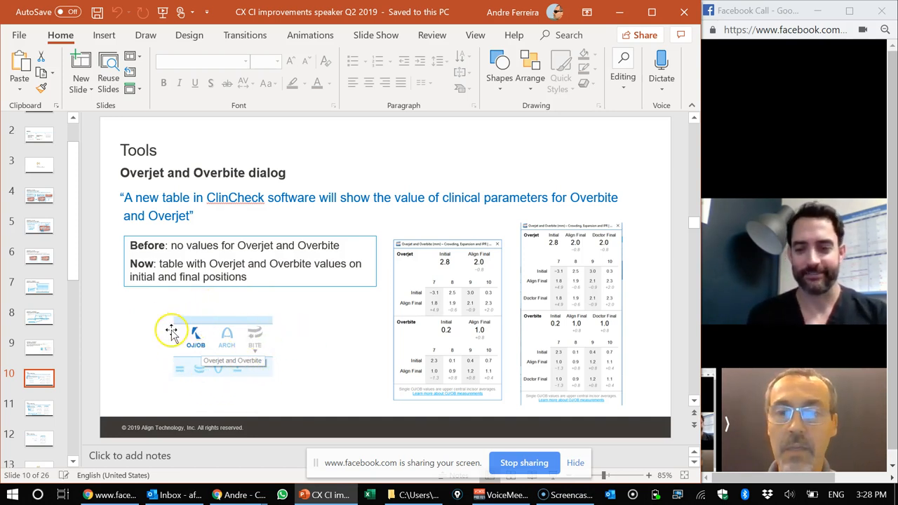
{"action": "mouse_move", "coordinate": [271, 349]}
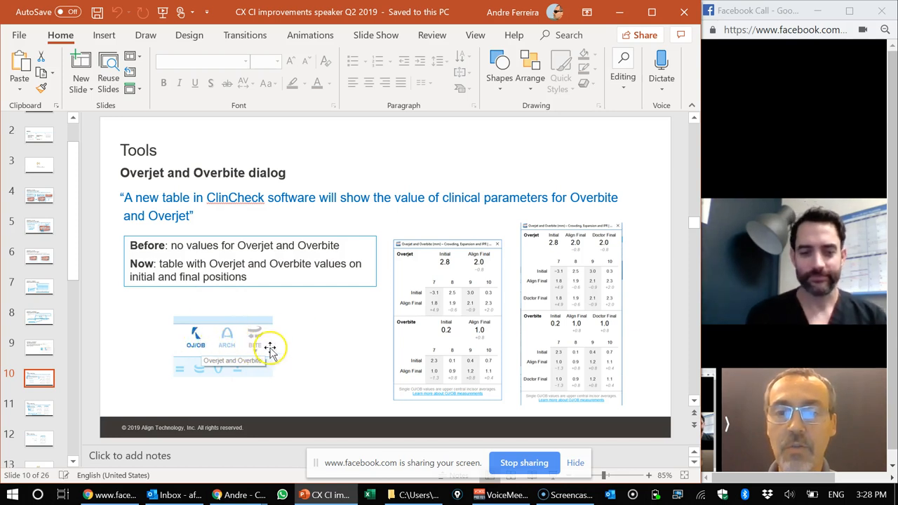
{"action": "mouse_move", "coordinate": [176, 340]}
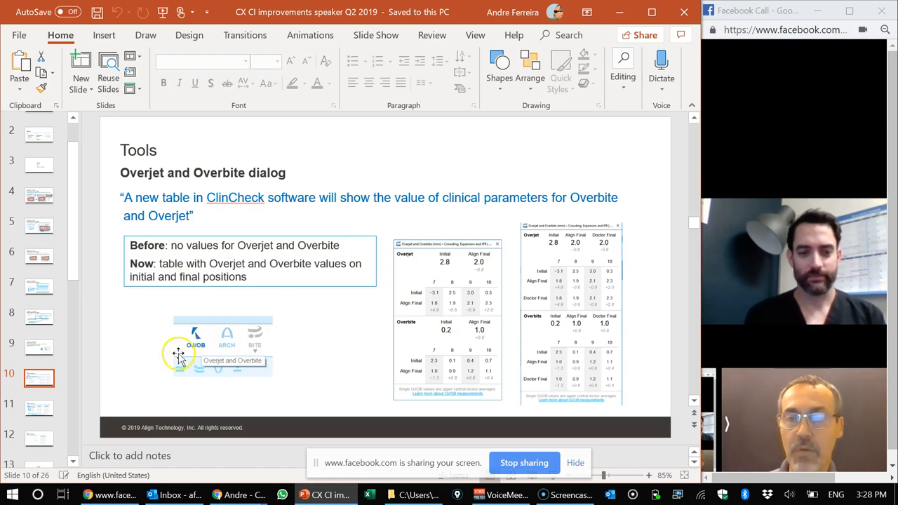
{"action": "left_click", "coordinate": [39, 409]}
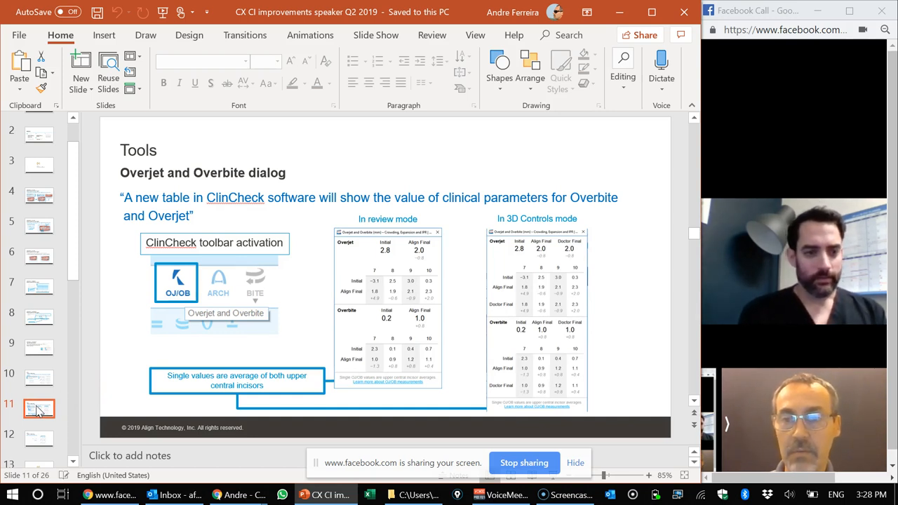
Revisit the Overjet and Overbite slides, then show the slide on missing incisors.
{"action": "left_click", "coordinate": [39, 377]}
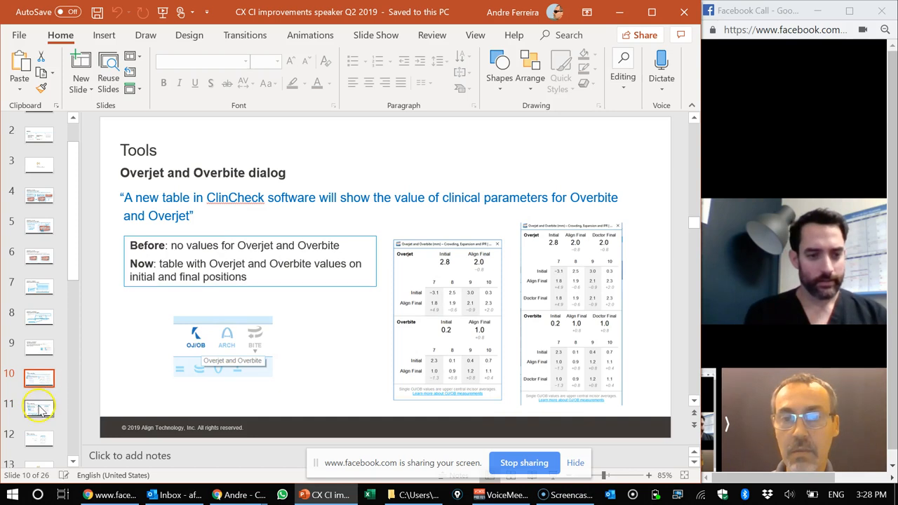
{"action": "left_click", "coordinate": [39, 408]}
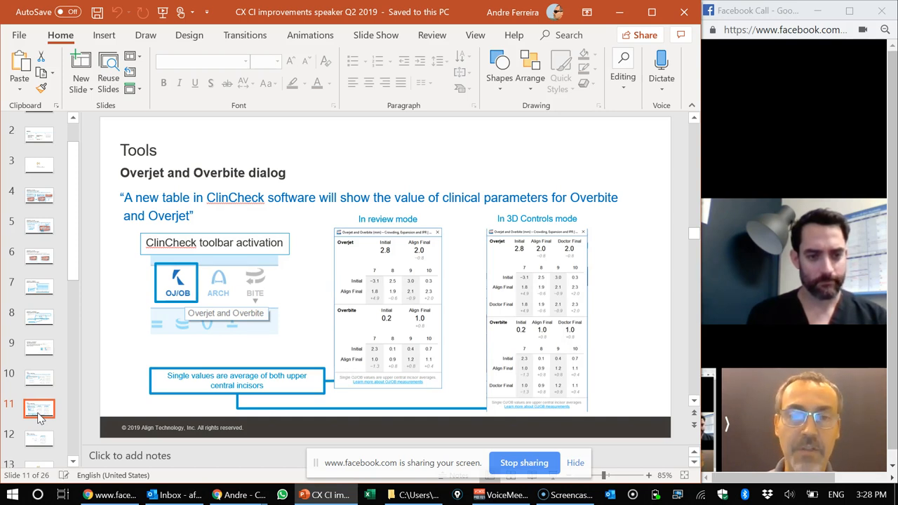
{"action": "left_click", "coordinate": [39, 438]}
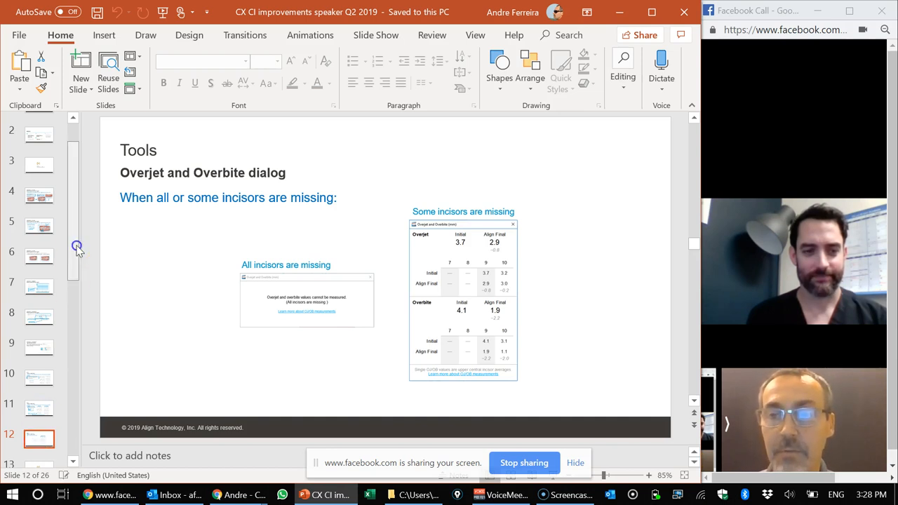
Show the Invisalign Go section title slide, then slide 14 on Staging bar playback improvements.
{"action": "scroll", "scroll_direction": "down", "scroll_amount": 3}
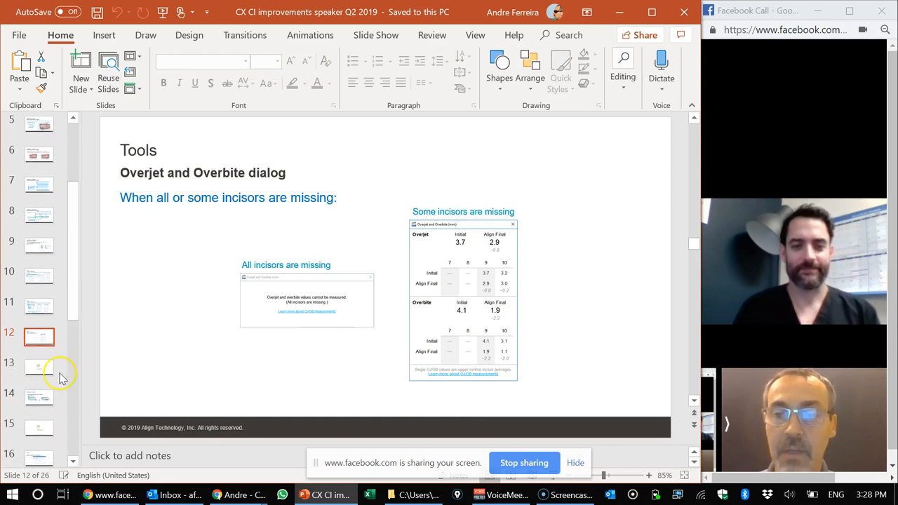
{"action": "left_click", "coordinate": [39, 368]}
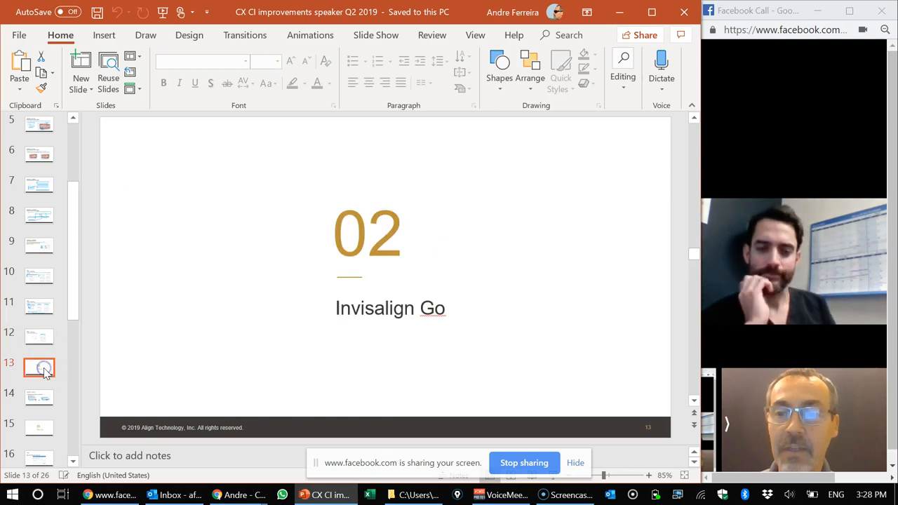
{"action": "left_click", "coordinate": [40, 397]}
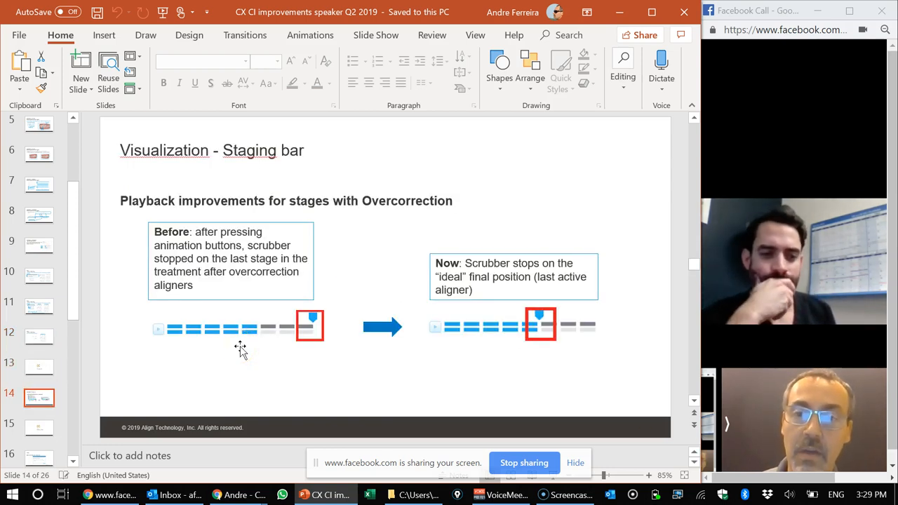
Keep slide 14 on Staging bar playback displayed while later thumbnails scroll into view.
{"action": "left_click", "coordinate": [313, 330]}
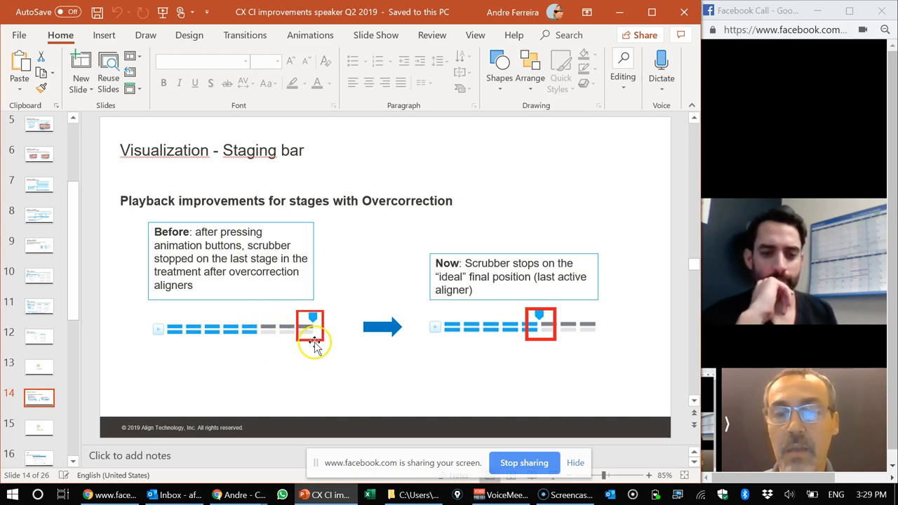
{"action": "mouse_move", "coordinate": [185, 305]}
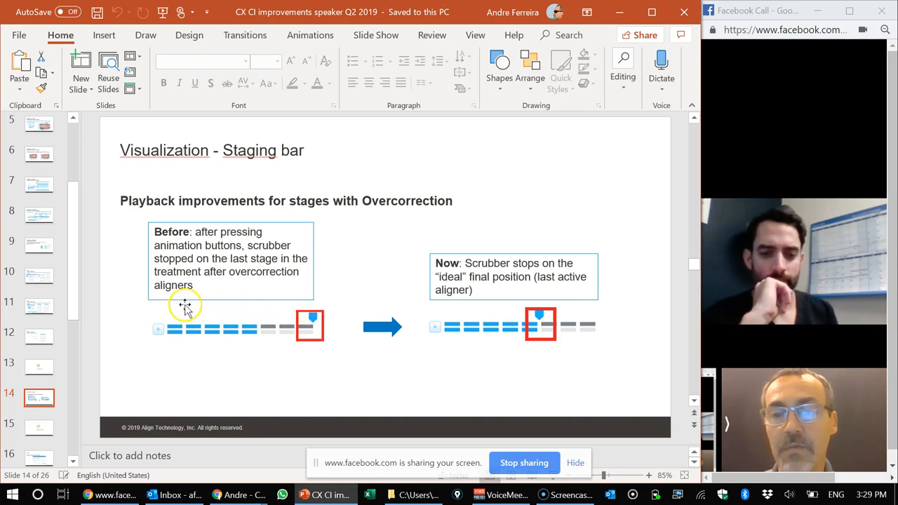
{"action": "mouse_move", "coordinate": [142, 343]}
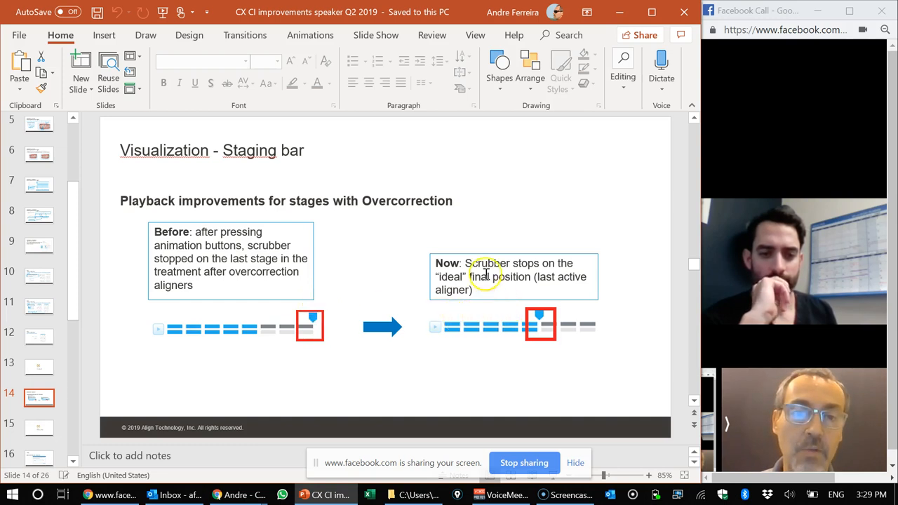
{"action": "mouse_move", "coordinate": [533, 349]}
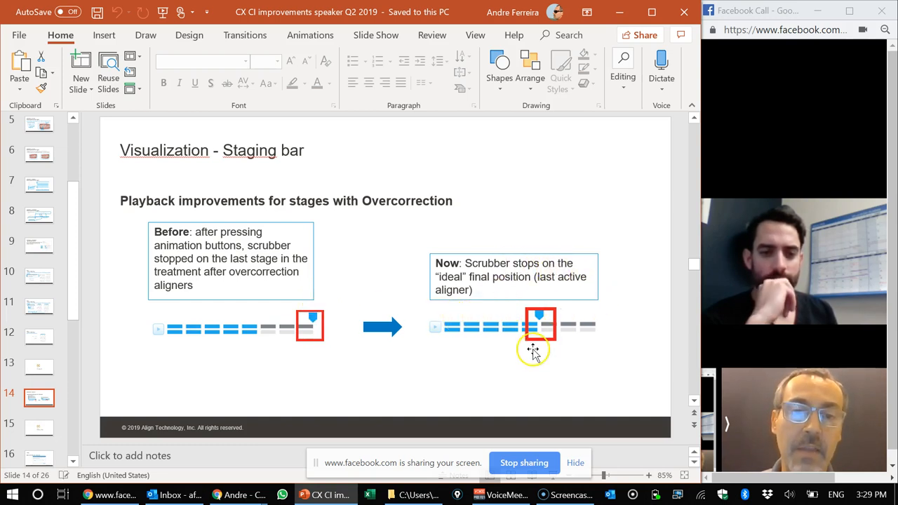
{"action": "mouse_move", "coordinate": [544, 361]}
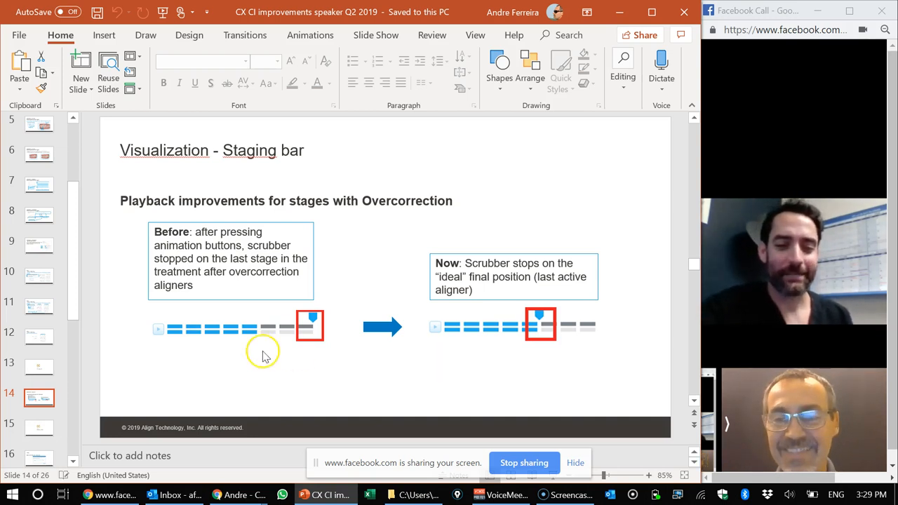
{"action": "mouse_move", "coordinate": [182, 374]}
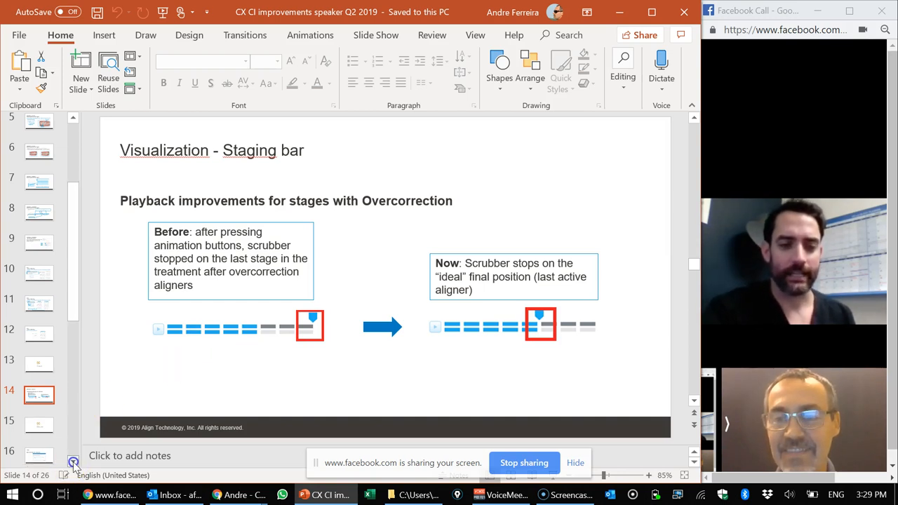
{"action": "scroll", "scroll_direction": "down", "scroll_amount": 3}
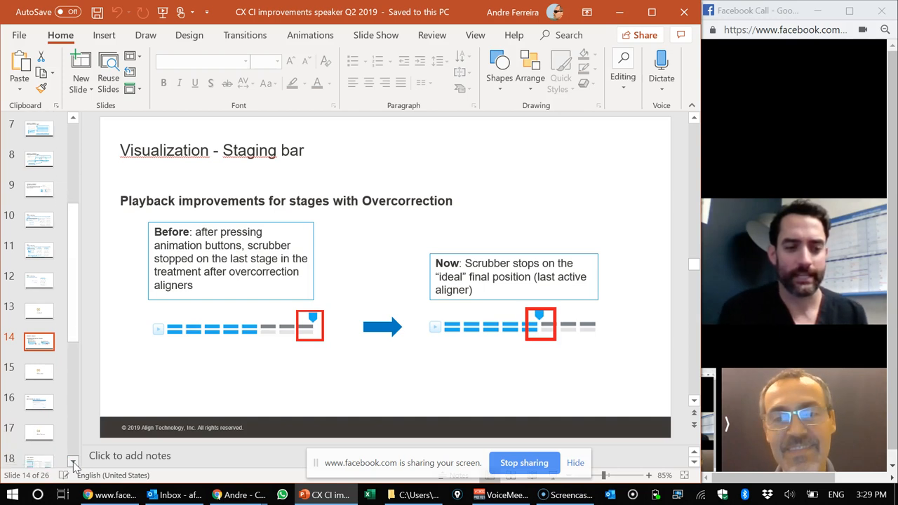
{"action": "scroll", "scroll_direction": "down", "scroll_amount": 3}
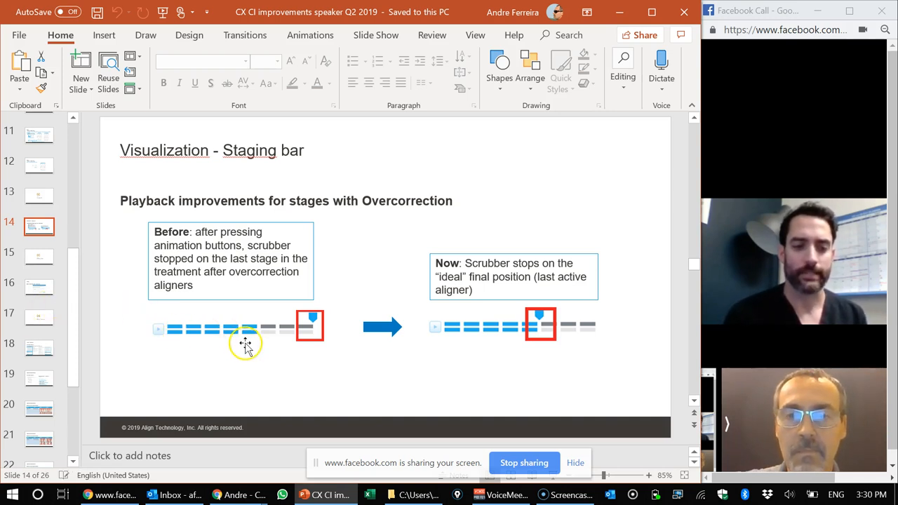
{"action": "mouse_move", "coordinate": [272, 349]}
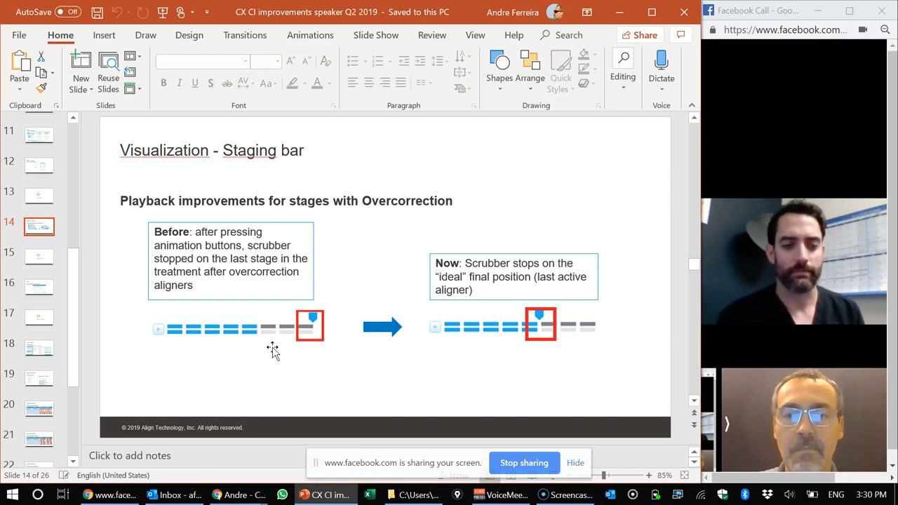
{"action": "mouse_move", "coordinate": [119, 284]}
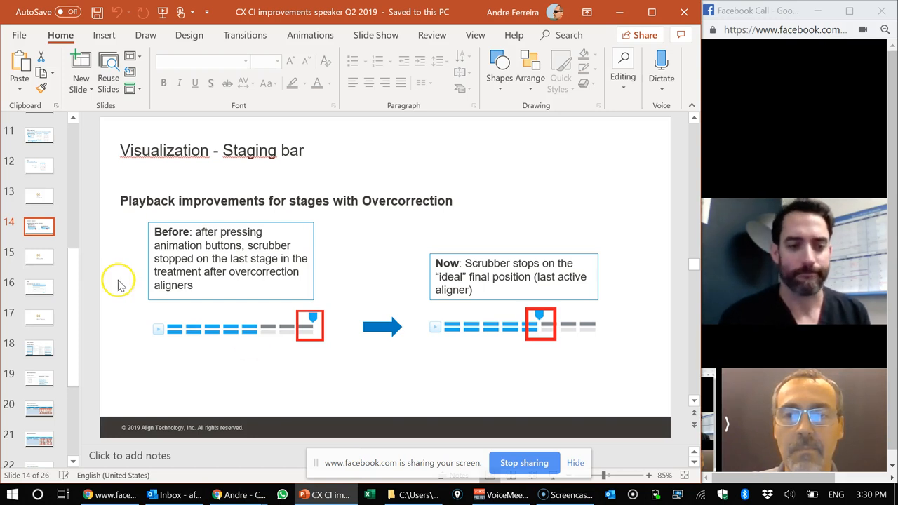
Show slide 16 on adding Unsatisfactory and Excellent labels to the ClinCheck rating.
{"action": "left_click", "coordinate": [39, 257]}
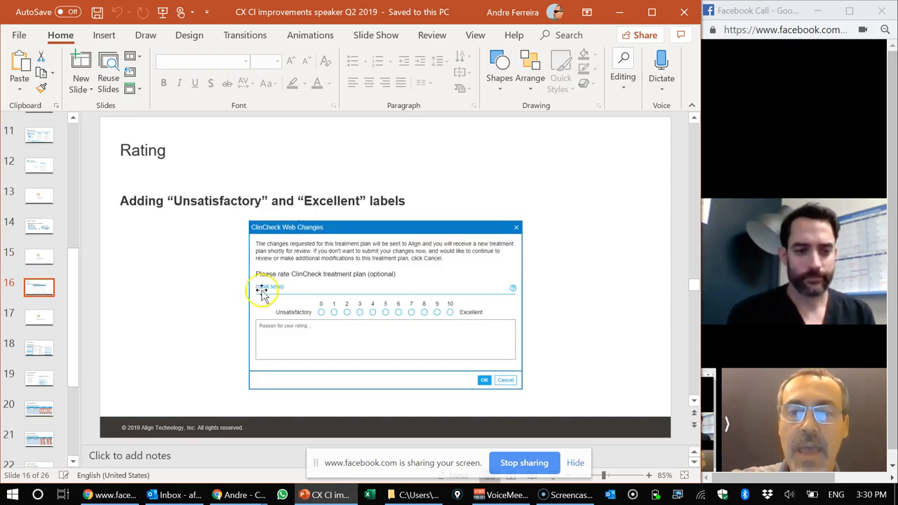
{"action": "mouse_move", "coordinate": [174, 222]}
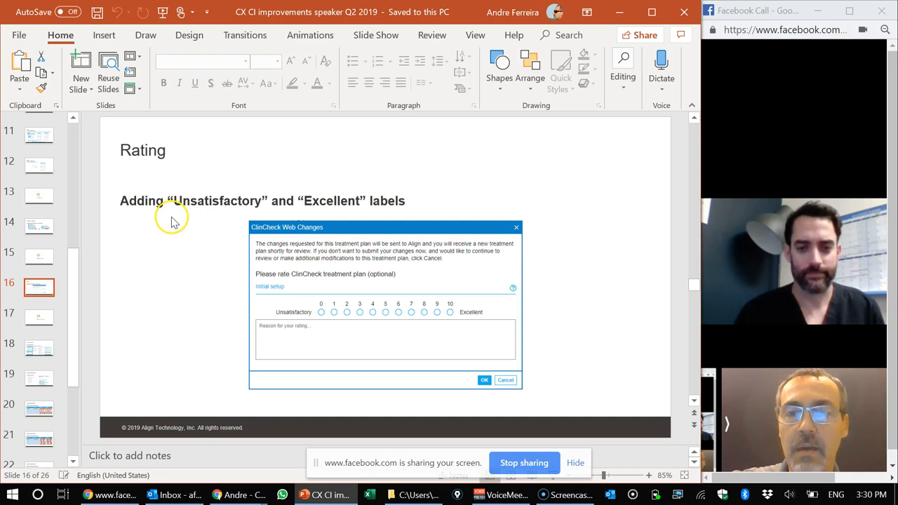
{"action": "mouse_move", "coordinate": [212, 239]}
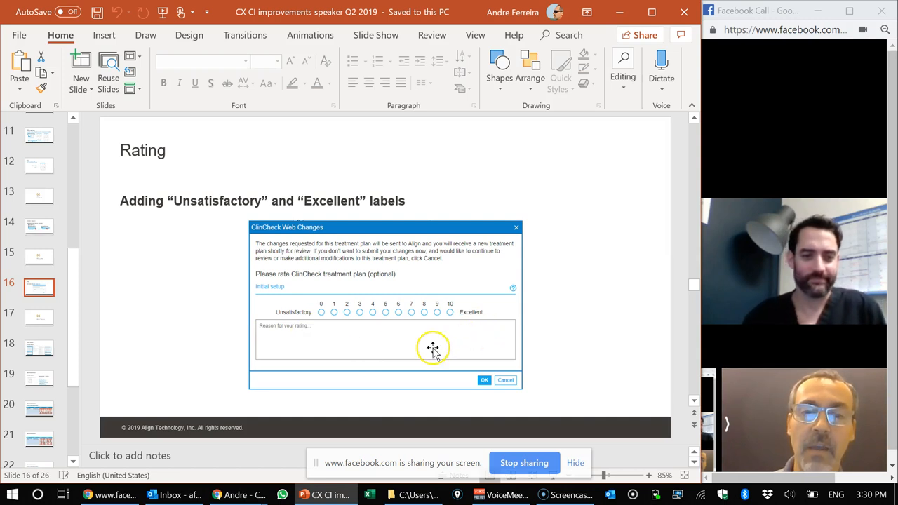
{"action": "mouse_move", "coordinate": [501, 305]}
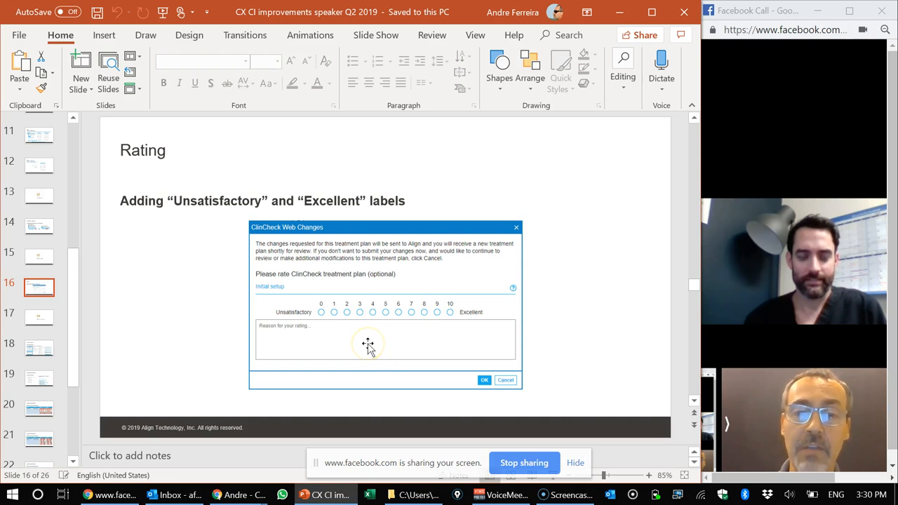
{"action": "mouse_move", "coordinate": [380, 347]}
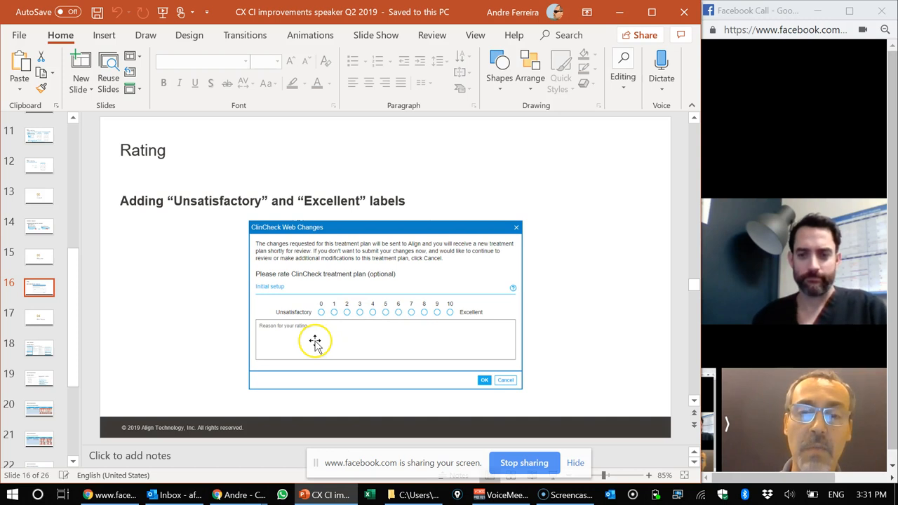
{"action": "mouse_move", "coordinate": [237, 342]}
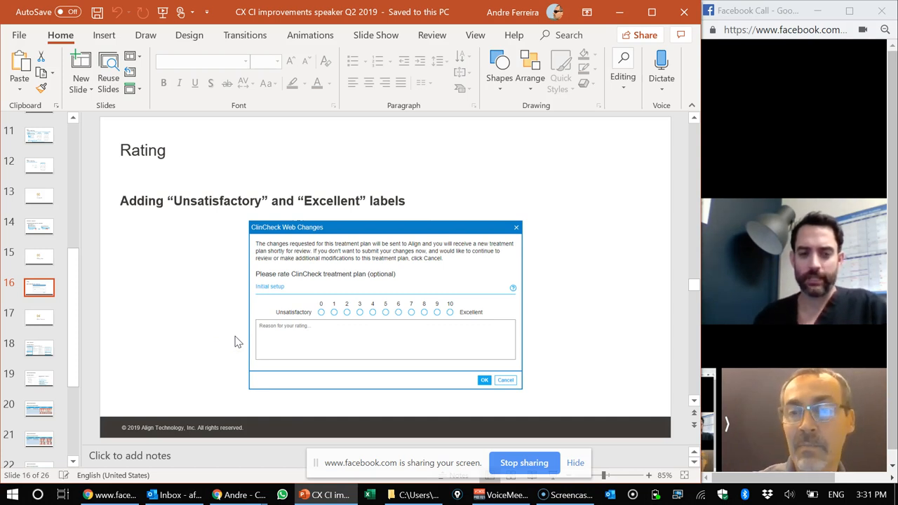
{"action": "mouse_move", "coordinate": [215, 334]}
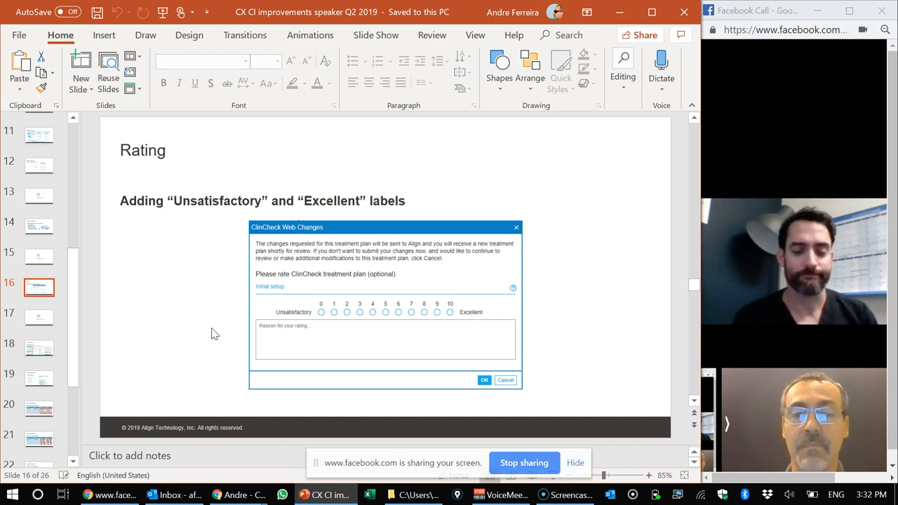
Pass the 04 Clinical Preferences divider to slide 18 with the new global and product-specific preferences.
{"action": "left_click", "coordinate": [39, 318]}
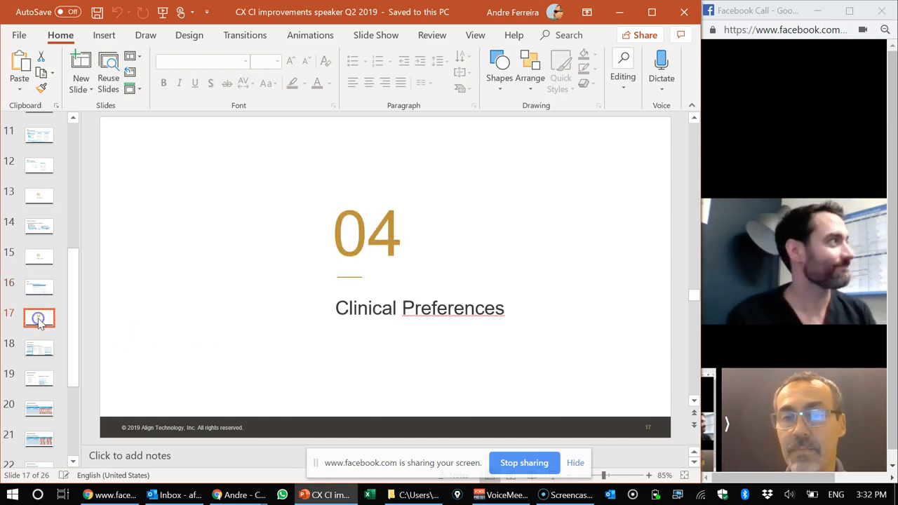
{"action": "left_click", "coordinate": [39, 349]}
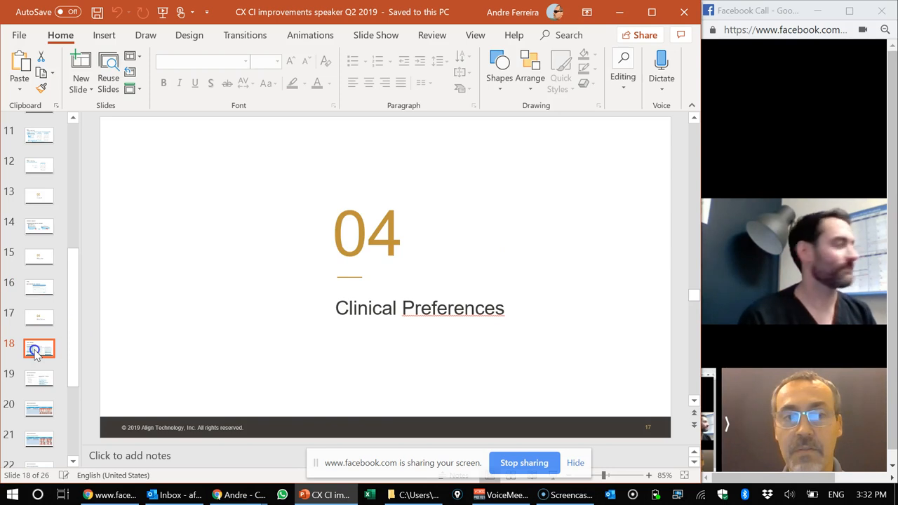
{"action": "left_click", "coordinate": [39, 349]}
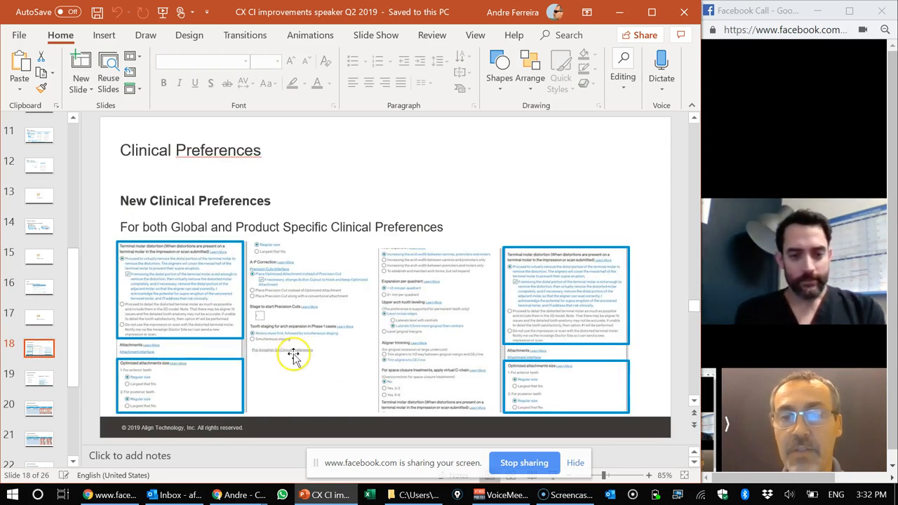
{"action": "mouse_move", "coordinate": [270, 308]}
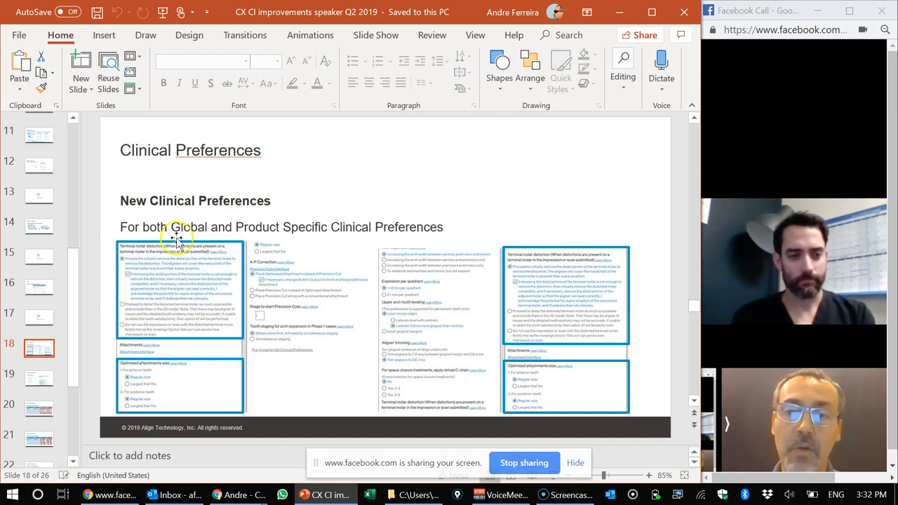
{"action": "mouse_move", "coordinate": [196, 370]}
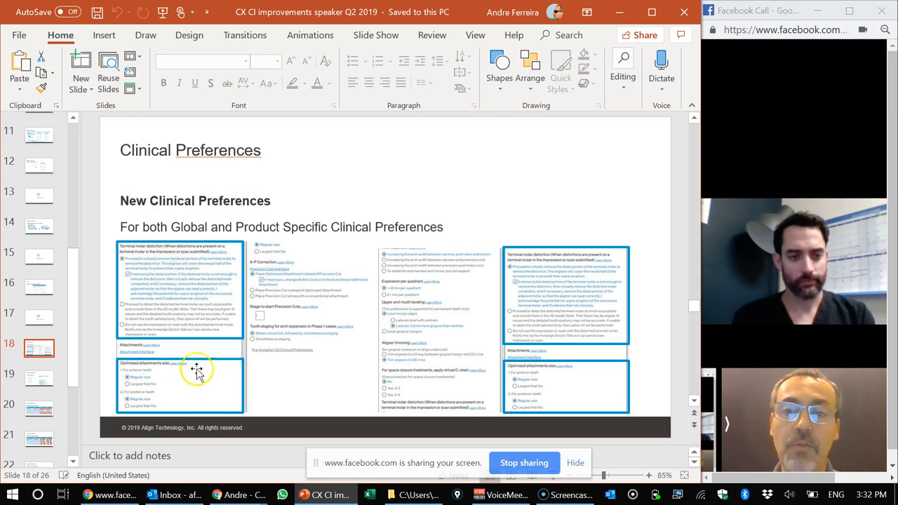
{"action": "mouse_move", "coordinate": [210, 271]}
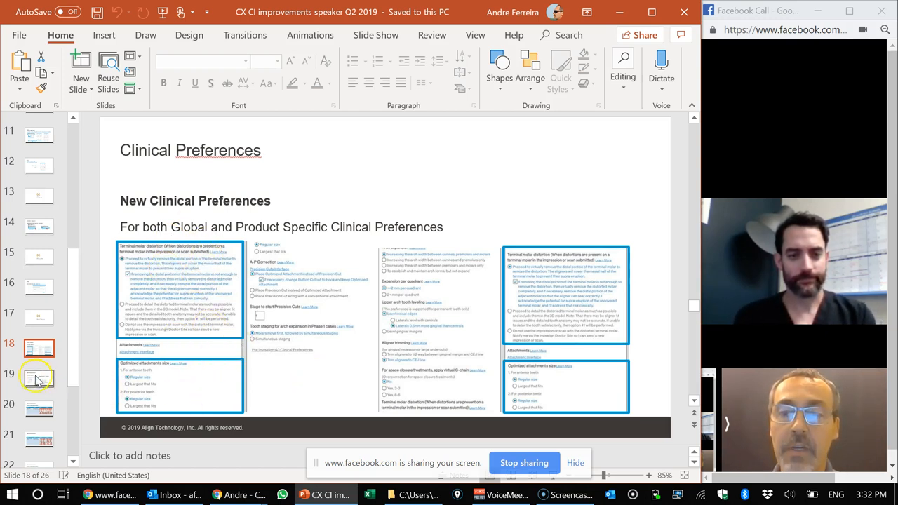
Show slide 19 on Optimized Attachment size with the Largest that Fits preference.
{"action": "left_click", "coordinate": [39, 378]}
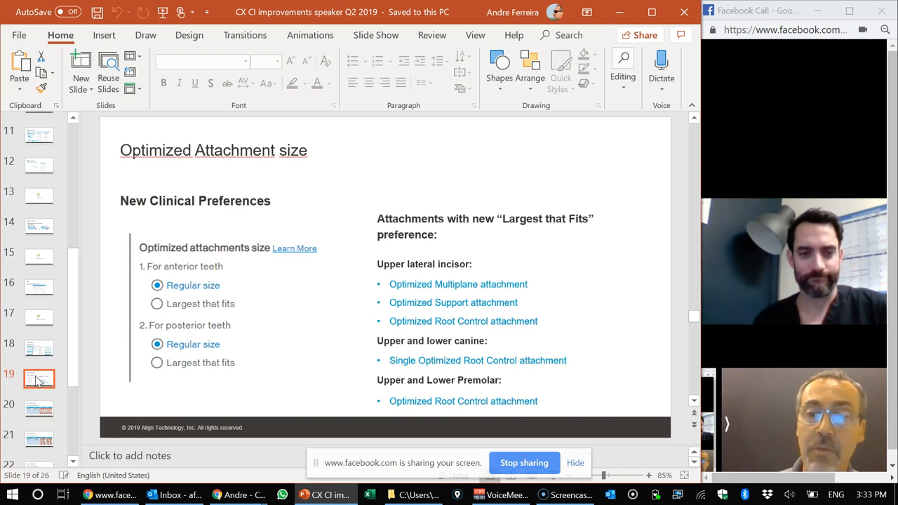
{"action": "mouse_move", "coordinate": [156, 324]}
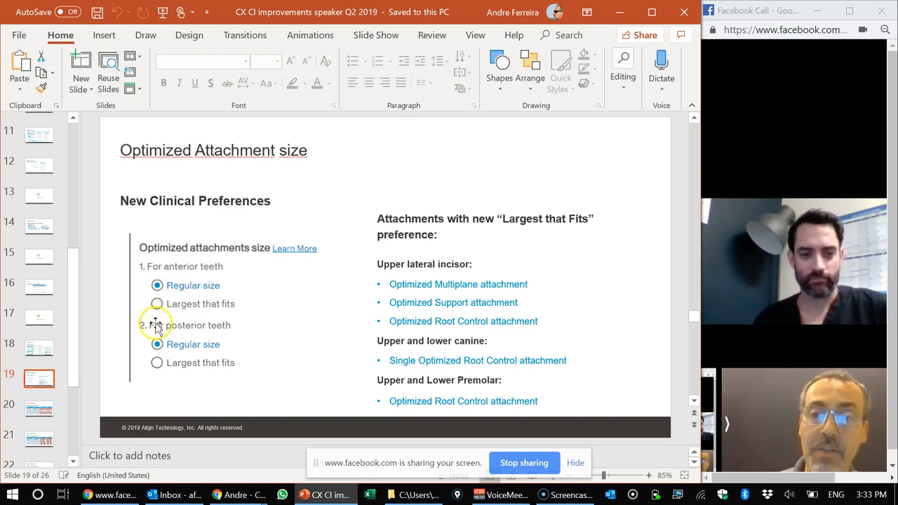
{"action": "mouse_move", "coordinate": [219, 312]}
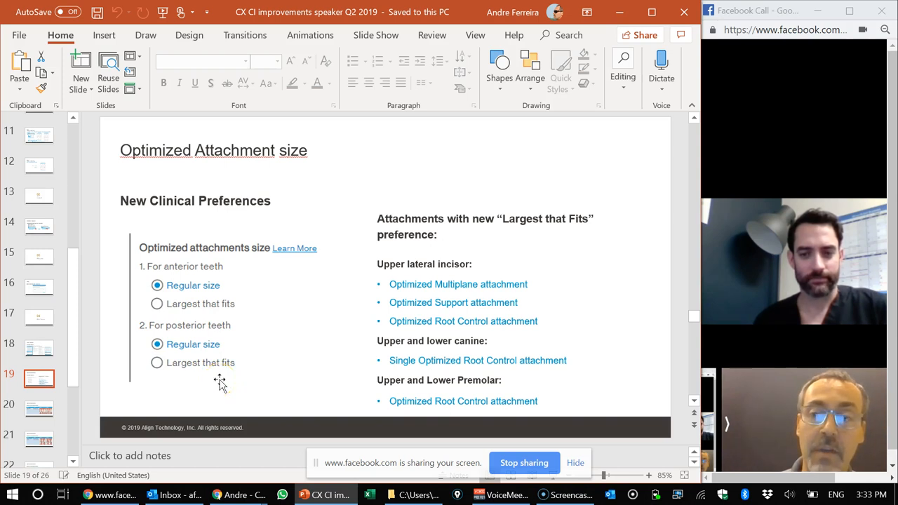
Show slides 20 and 21 sizing examples, then slide 23 comparing Largest that Fits with dynamic multi-sizing.
{"action": "left_click", "coordinate": [39, 409]}
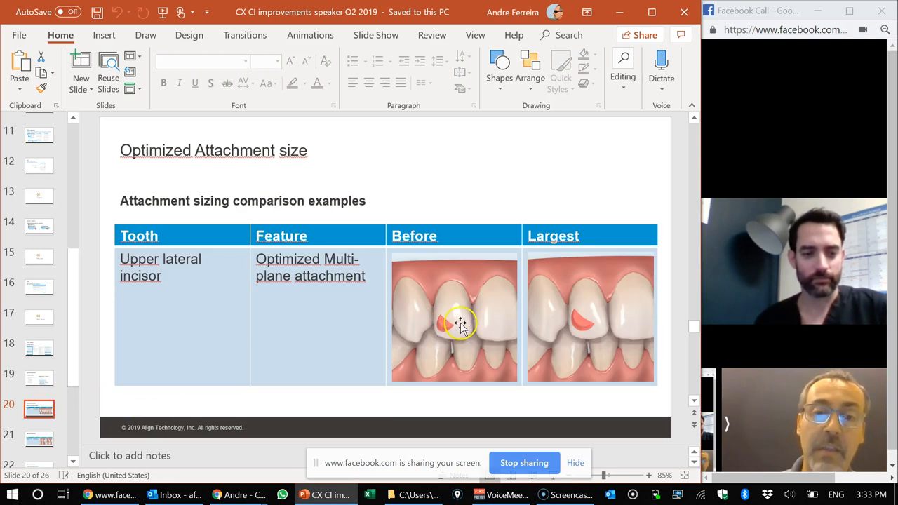
{"action": "mouse_move", "coordinate": [568, 337]}
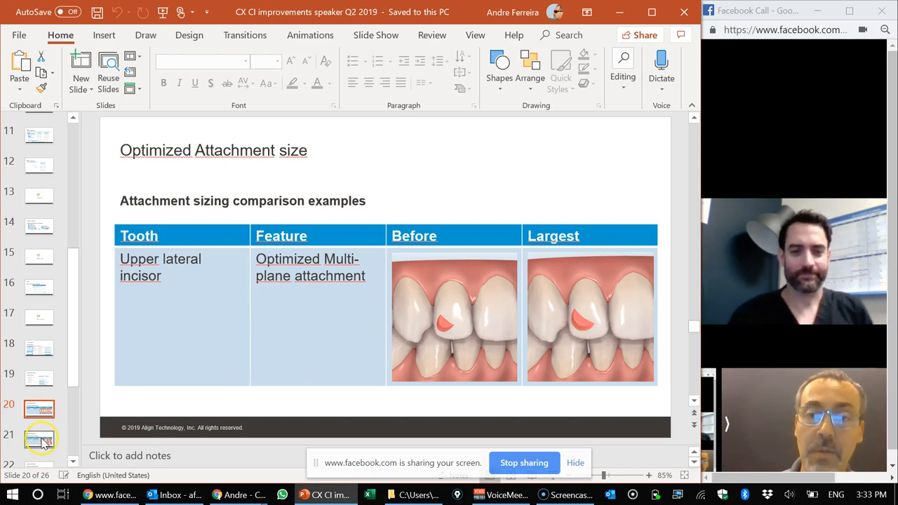
{"action": "left_click", "coordinate": [39, 438]}
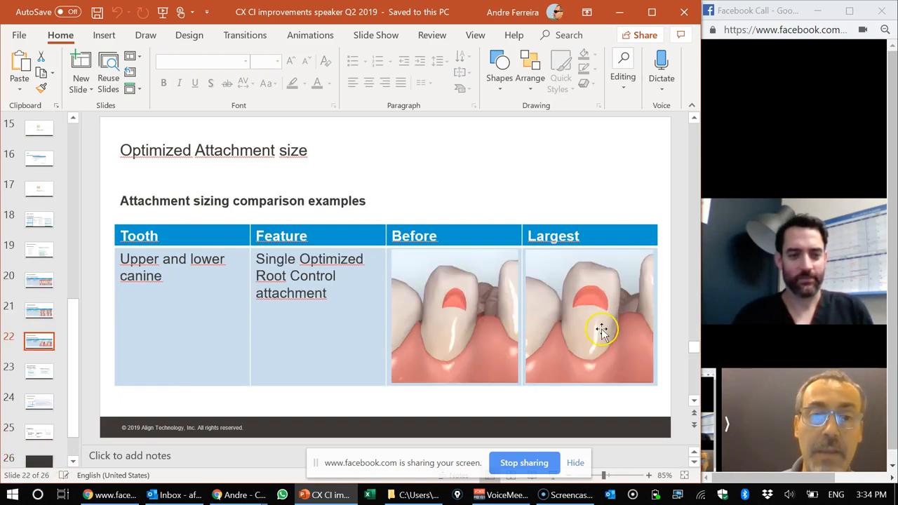
{"action": "mouse_move", "coordinate": [597, 307]}
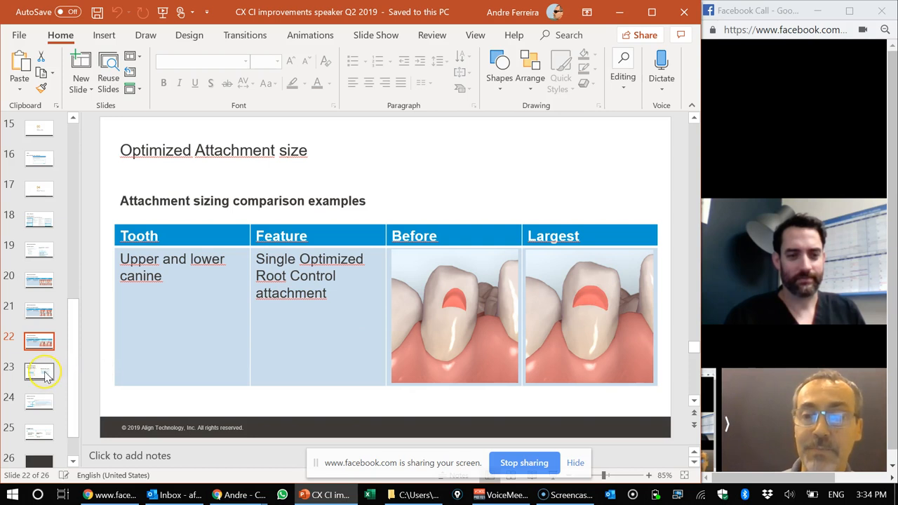
{"action": "left_click", "coordinate": [38, 370]}
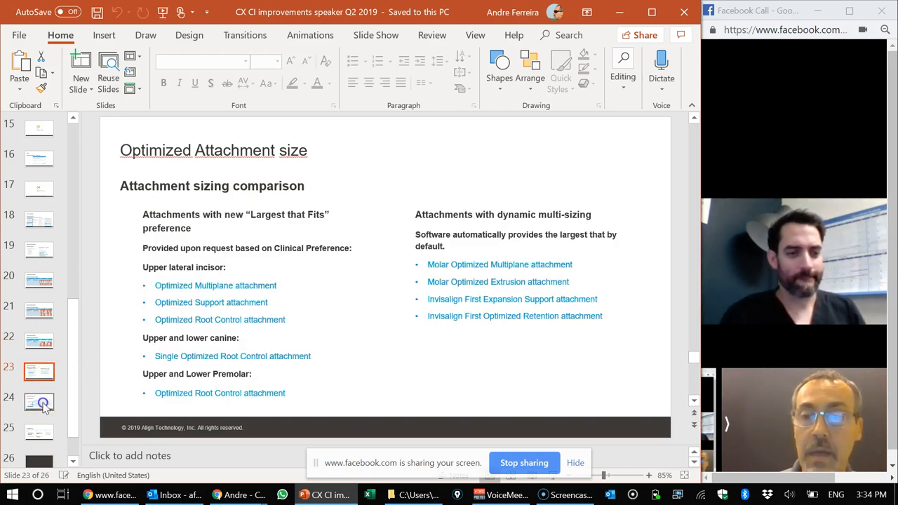
Display slide 24 mapping terminal molar distortion preference options to remove, detail or notify.
{"action": "left_click", "coordinate": [39, 403]}
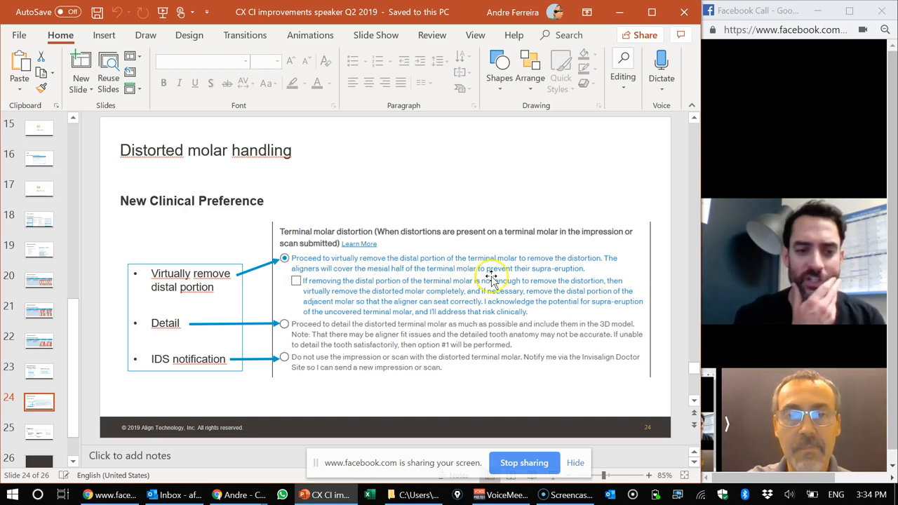
{"action": "mouse_move", "coordinate": [390, 270]}
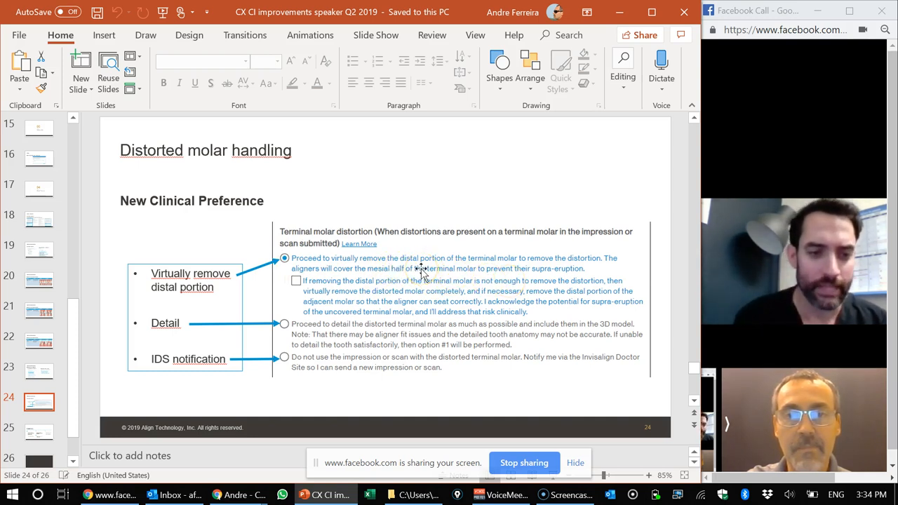
{"action": "mouse_move", "coordinate": [368, 268]}
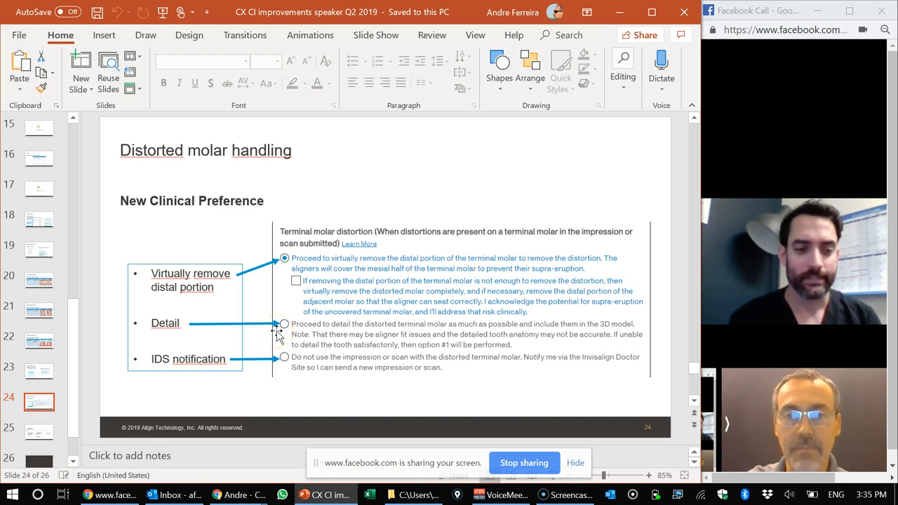
{"action": "mouse_move", "coordinate": [288, 372]}
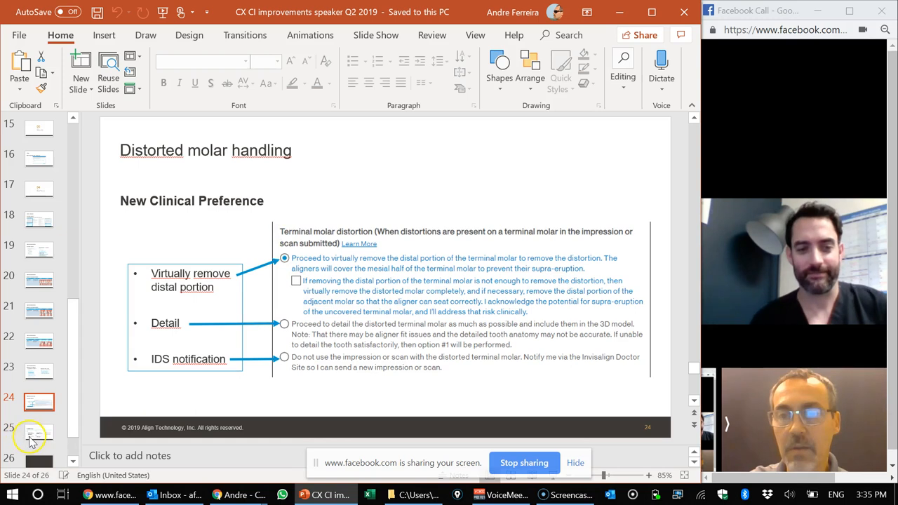
Display slide 25 recapping ClinCheck software, Invisalign Go, ClinCheck Web and Clinical Preferences.
{"action": "left_click", "coordinate": [39, 431]}
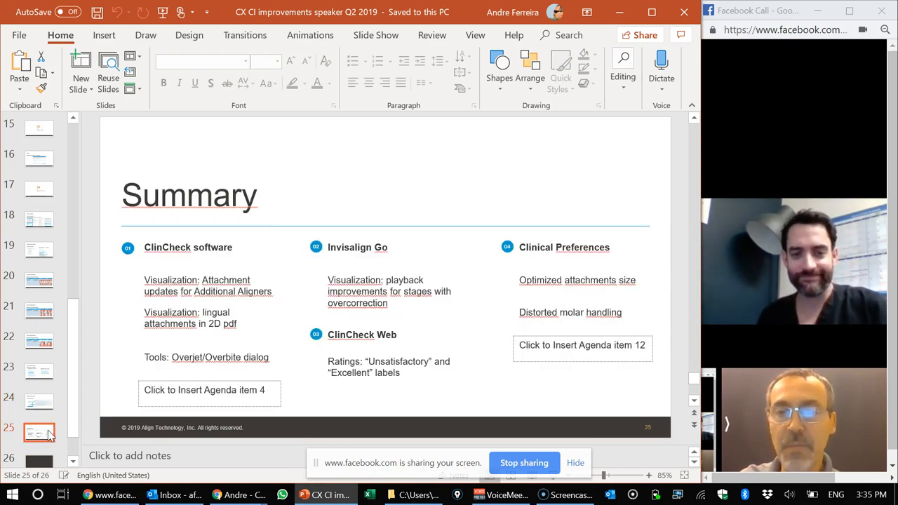
{"action": "mouse_move", "coordinate": [284, 310]}
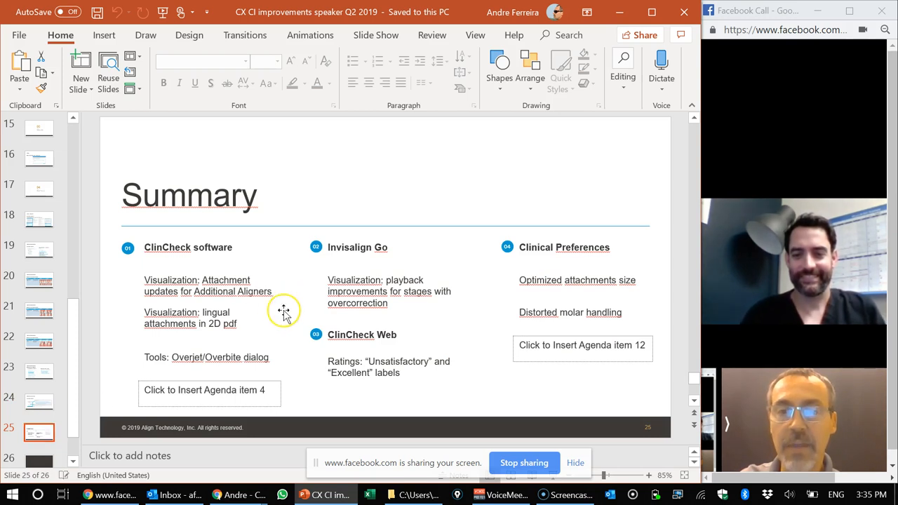